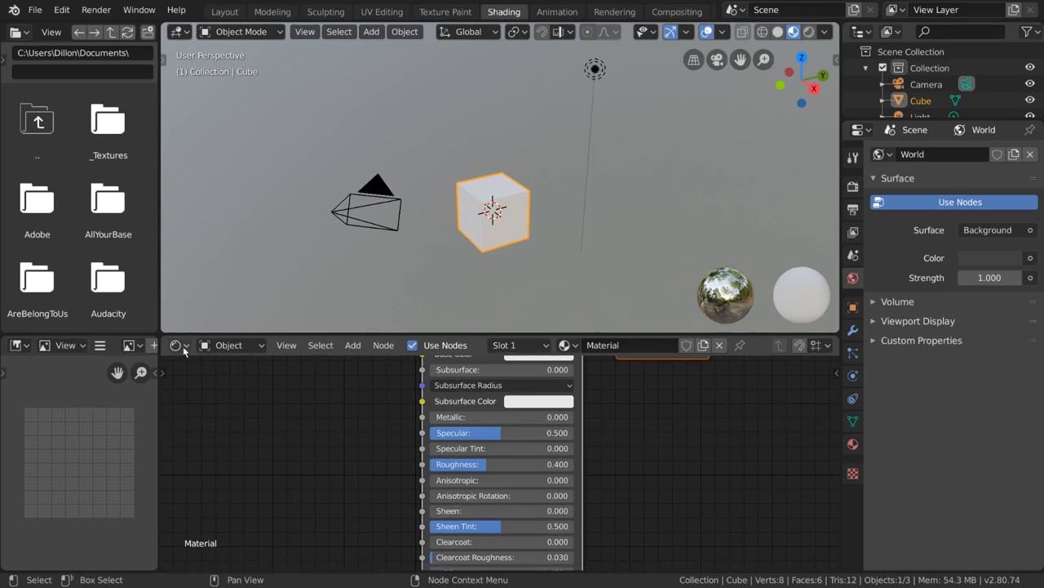
Step: Review the editor types and node layout, nudging the selected nodes but leaving them in place
{"action": "left_click", "coordinate": [174, 344]}
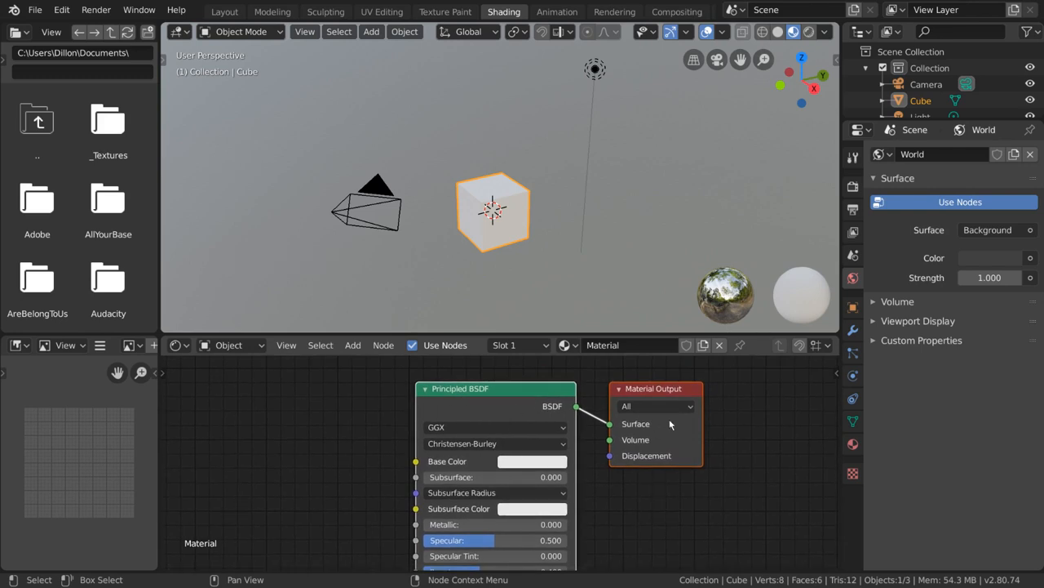
{"action": "left_click", "coordinate": [177, 344]}
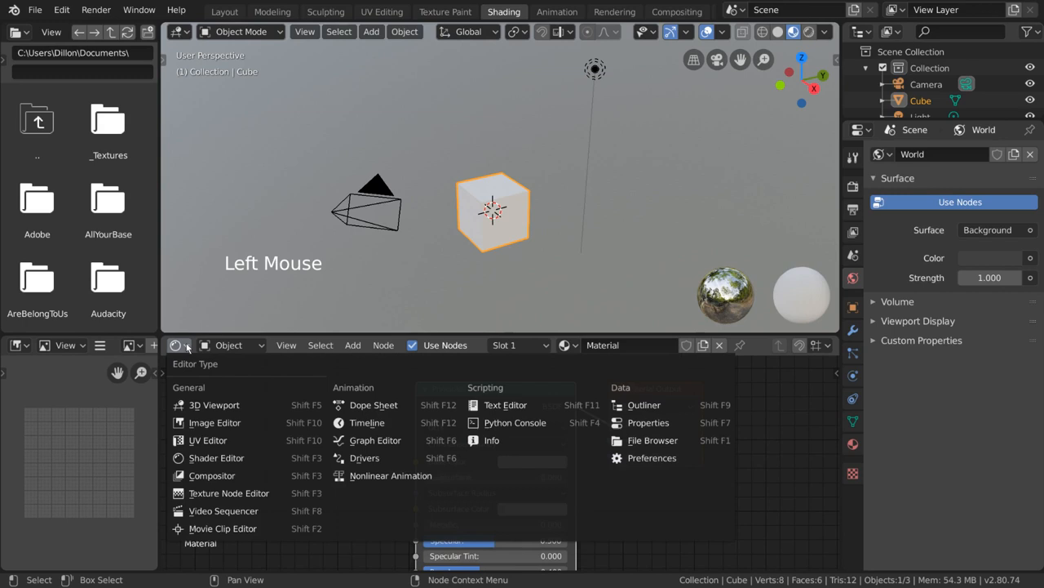
{"action": "mouse_move", "coordinate": [213, 475]}
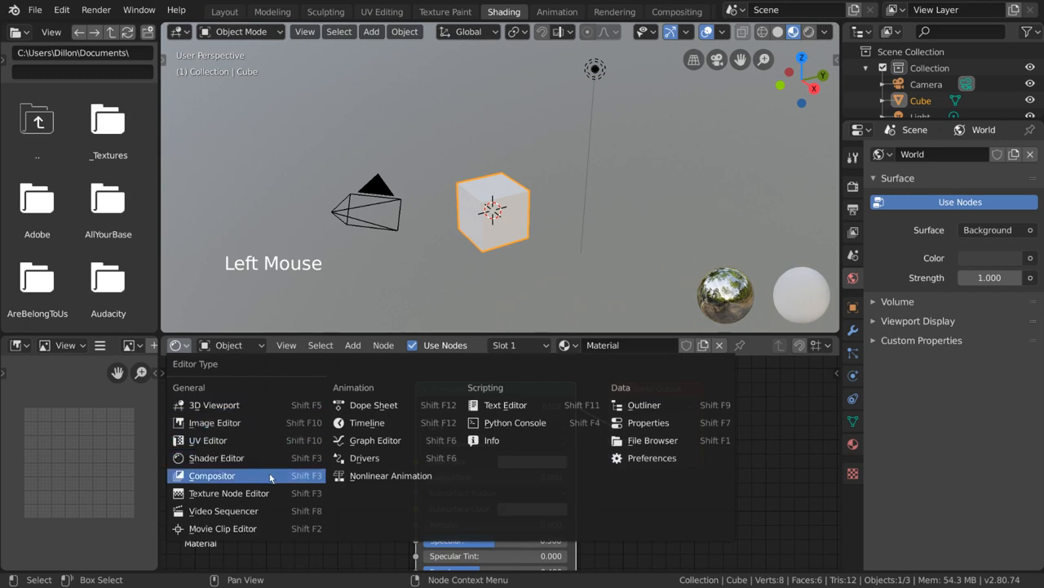
{"action": "mouse_move", "coordinate": [280, 480]}
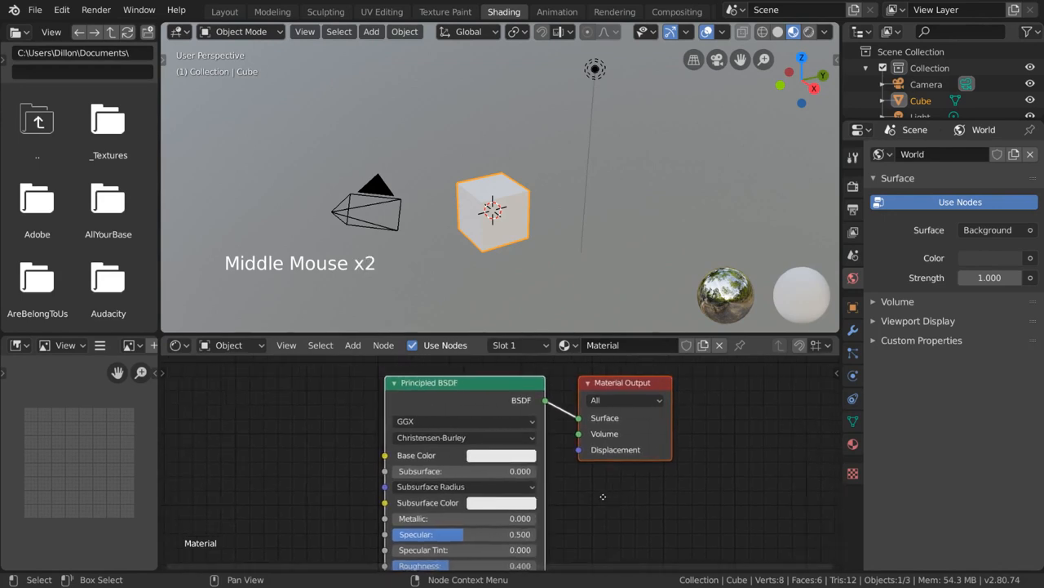
{"action": "scroll", "scroll_direction": "down", "scroll_amount": 3}
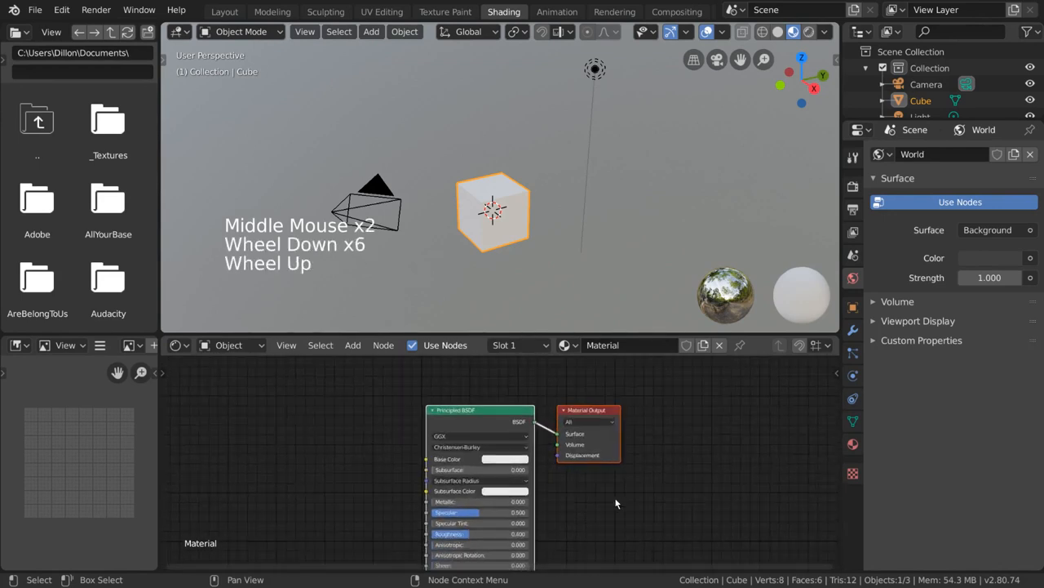
{"action": "scroll", "scroll_direction": "up", "scroll_amount": 3}
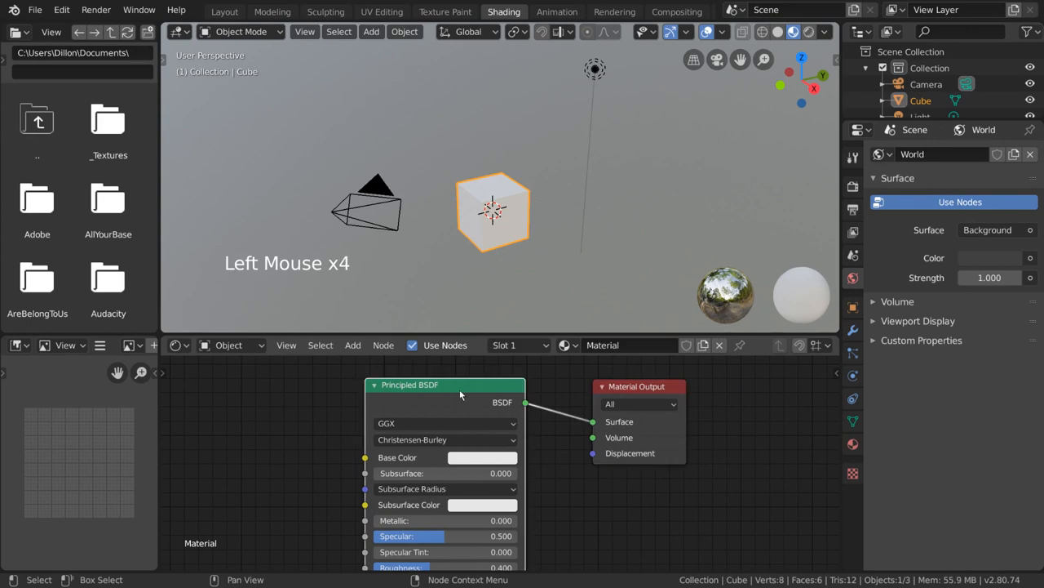
{"action": "key", "text": "g"}
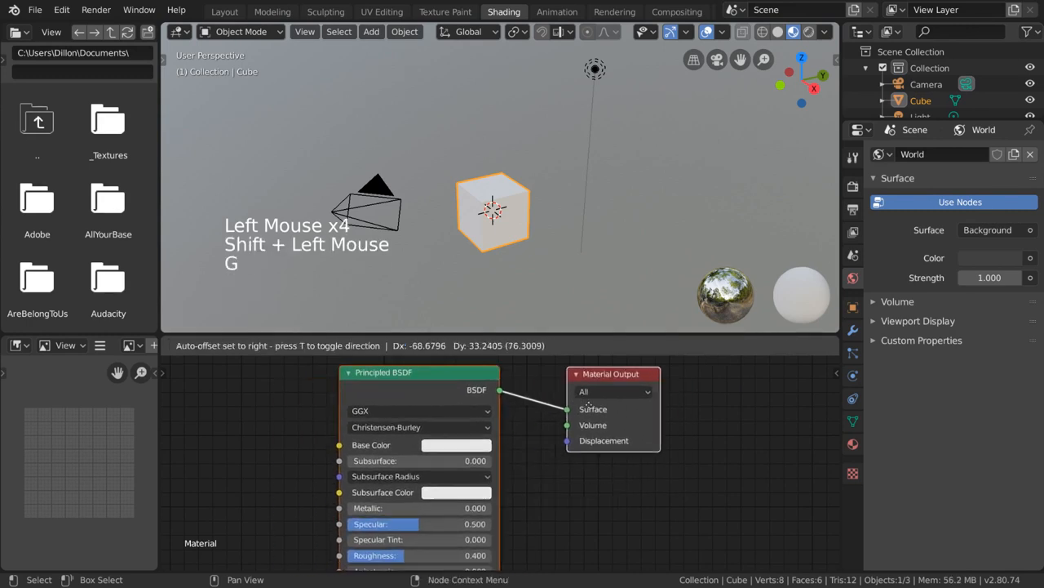
{"action": "key", "text": "s"}
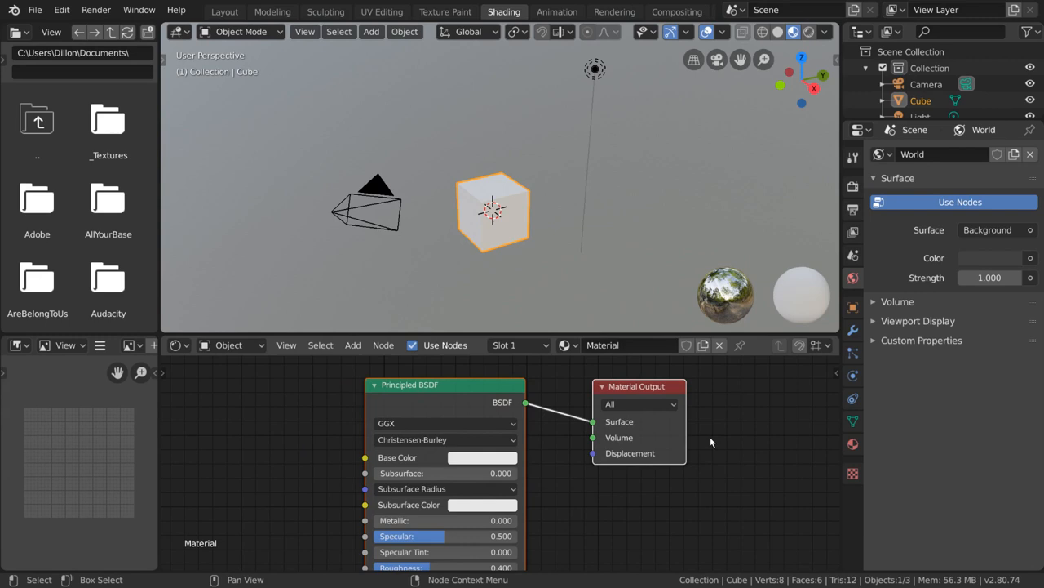
{"action": "left_click", "coordinate": [455, 395]}
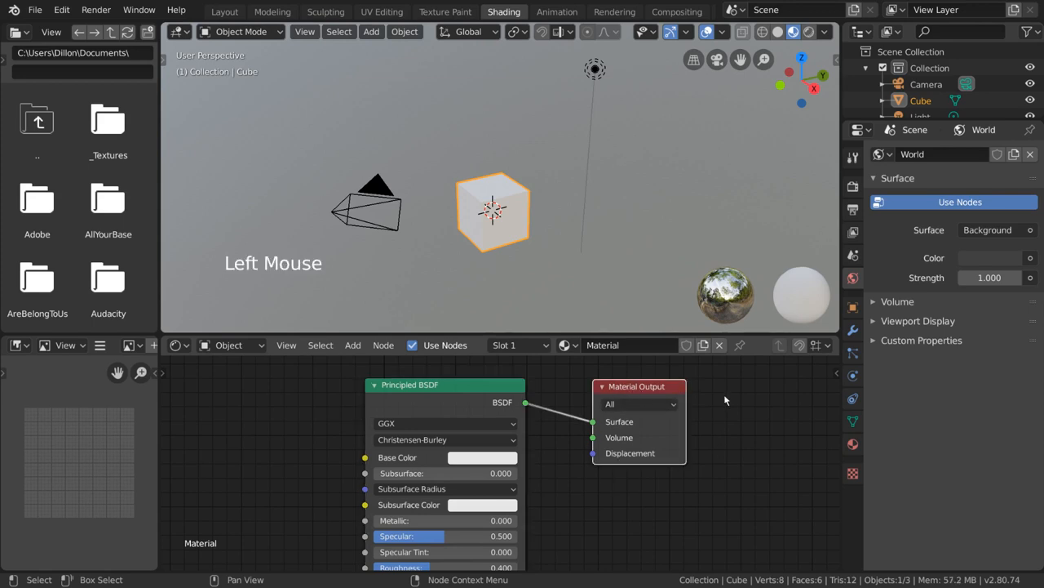
{"action": "mouse_move", "coordinate": [553, 395]}
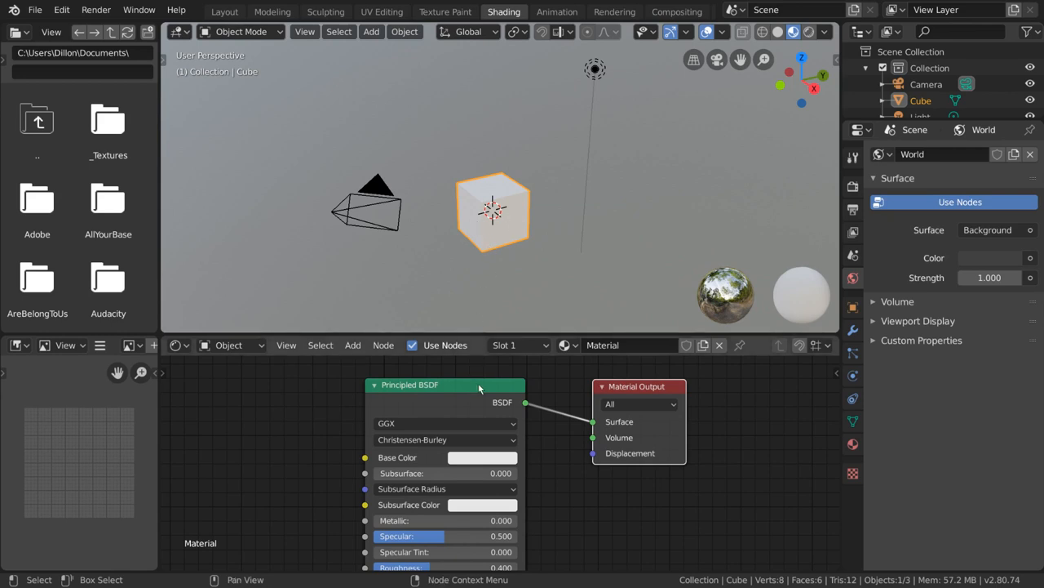
Step: Select the Principled BSDF and Material Output nodes and duplicate the Material Output
{"action": "double_click", "coordinate": [645, 386]}
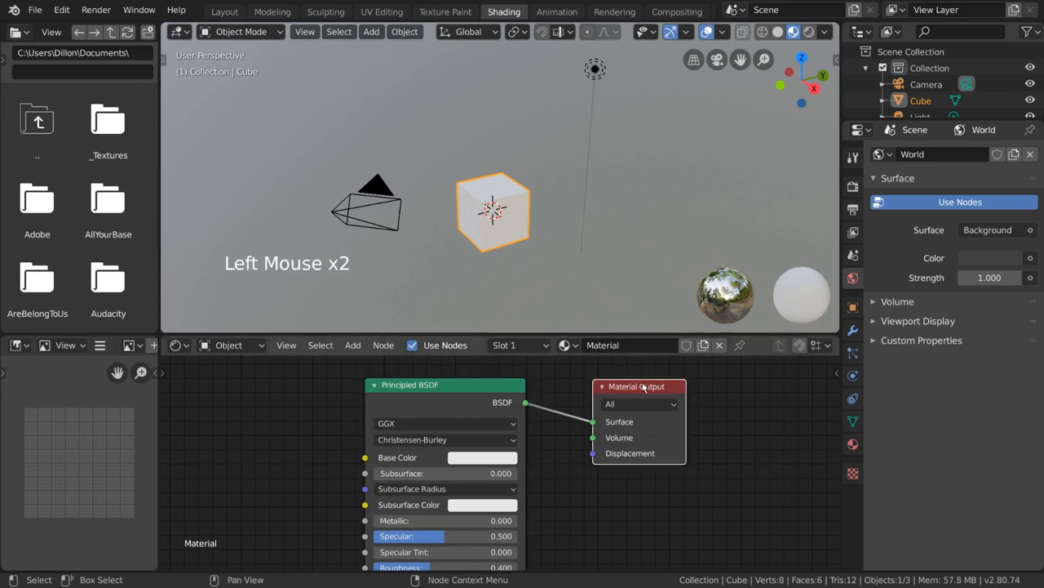
{"action": "left_click", "coordinate": [445, 384]}
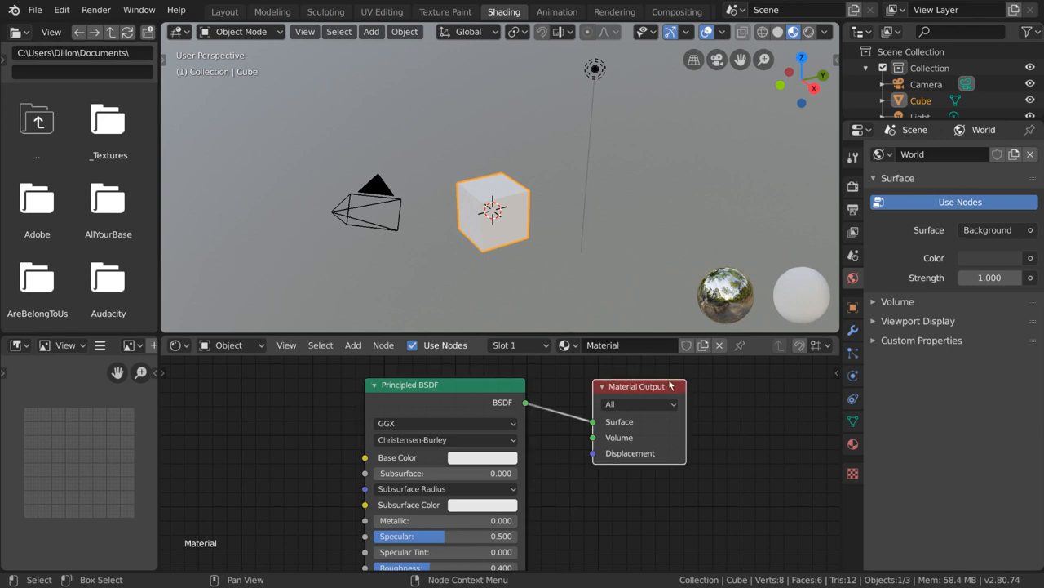
{"action": "key", "text": "shift"}
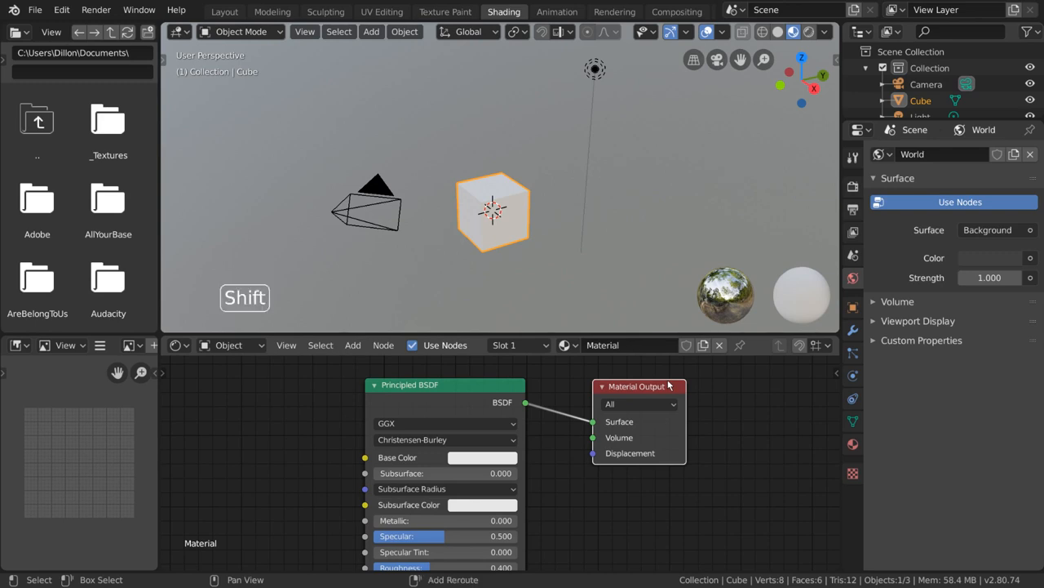
{"action": "key", "text": "shift+d"}
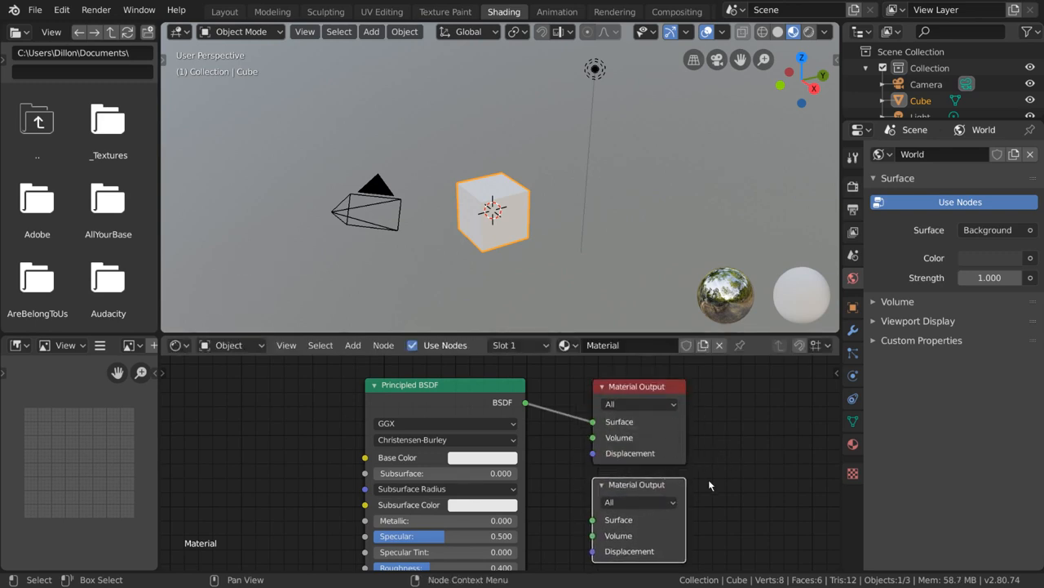
{"action": "double_click", "coordinate": [637, 484]}
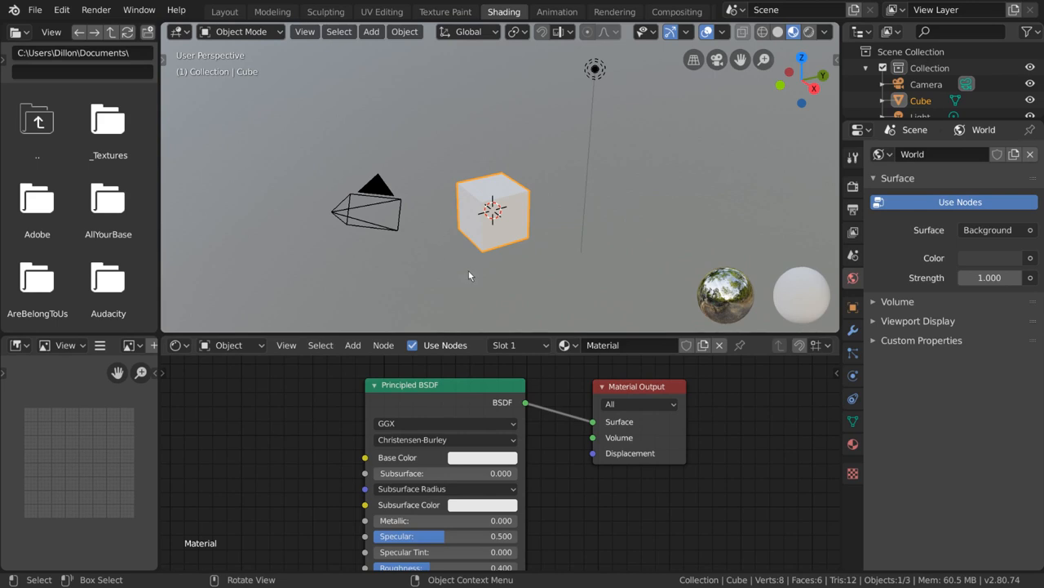
{"action": "mouse_move", "coordinate": [551, 230]}
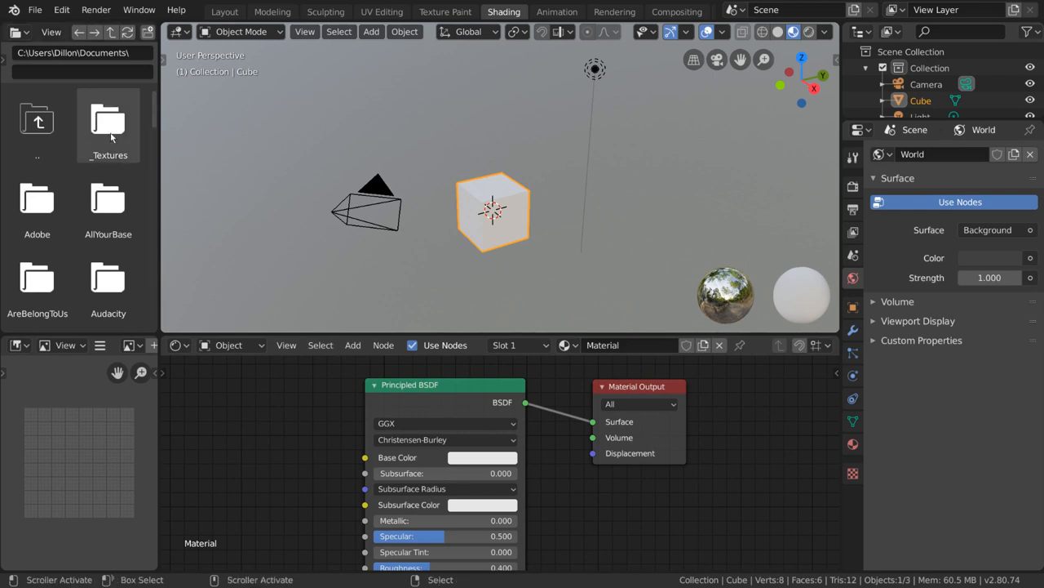
Step: Add wood_planks_03-color.png from _Textures as an image node wired to Base Color
{"action": "double_click", "coordinate": [108, 122]}
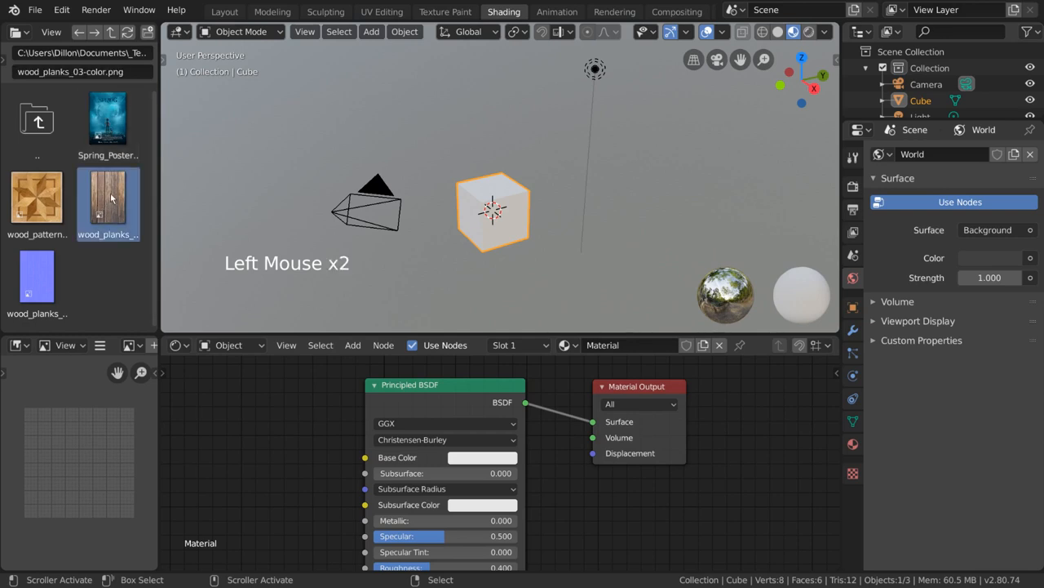
{"action": "left_click_drag", "start_coordinate": [109, 199], "coordinate": [198, 421]}
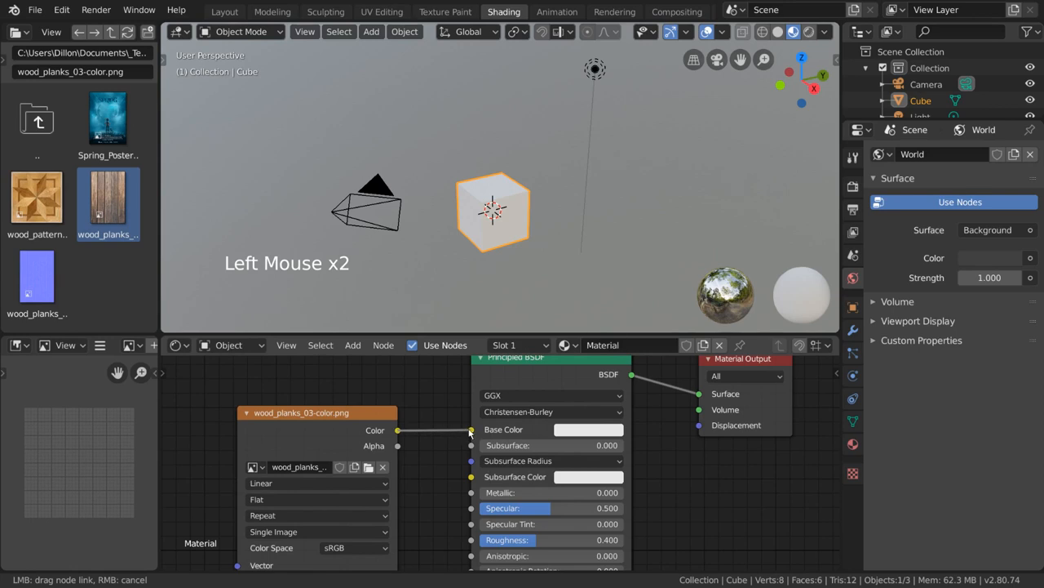
{"action": "left_click", "coordinate": [471, 430]}
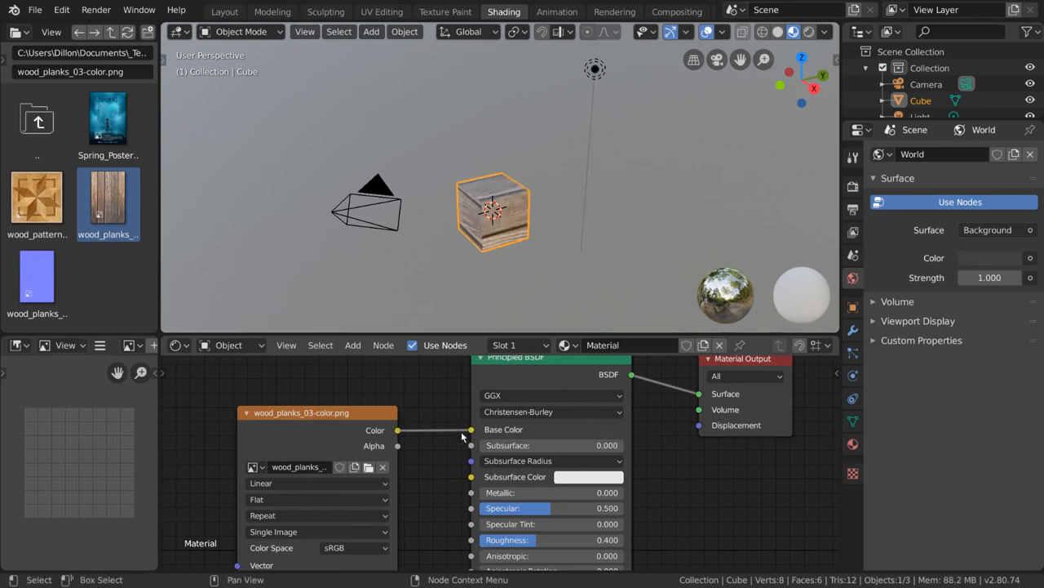
{"action": "mouse_move", "coordinate": [516, 148]}
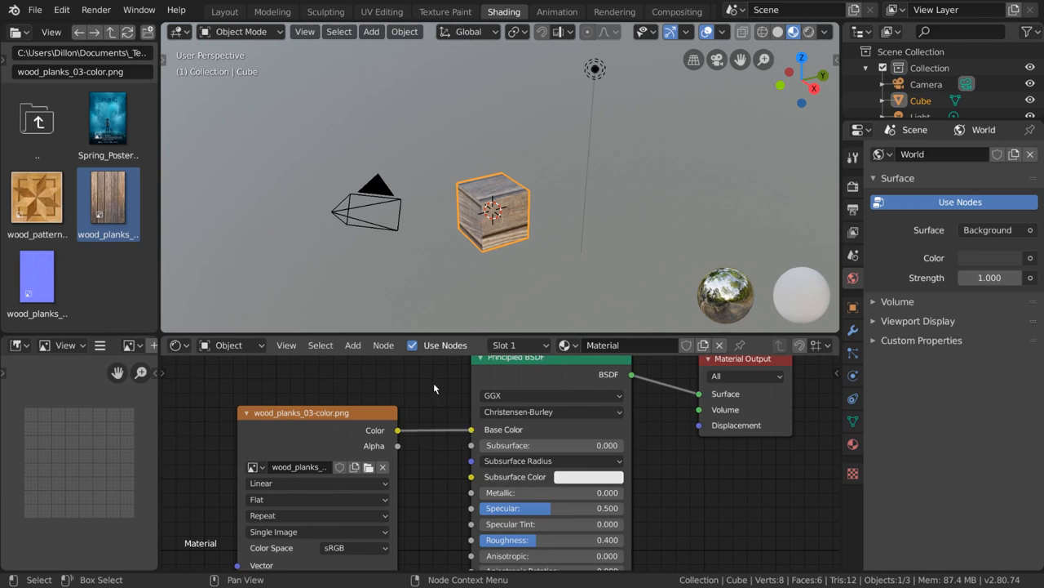
{"action": "left_click_drag", "start_coordinate": [397, 429], "coordinate": [471, 429]}
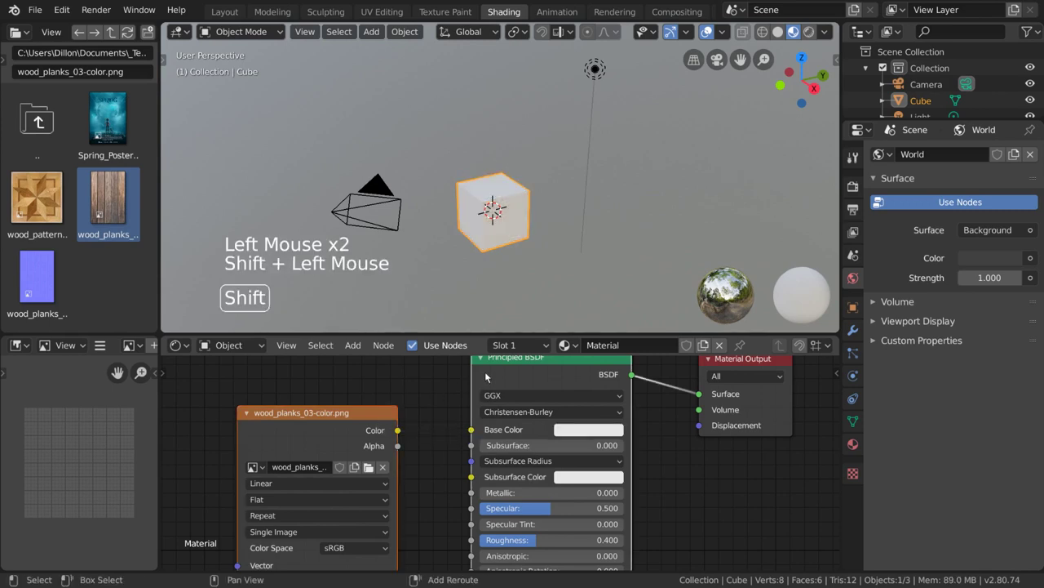
{"action": "right_click", "coordinate": [486, 376]}
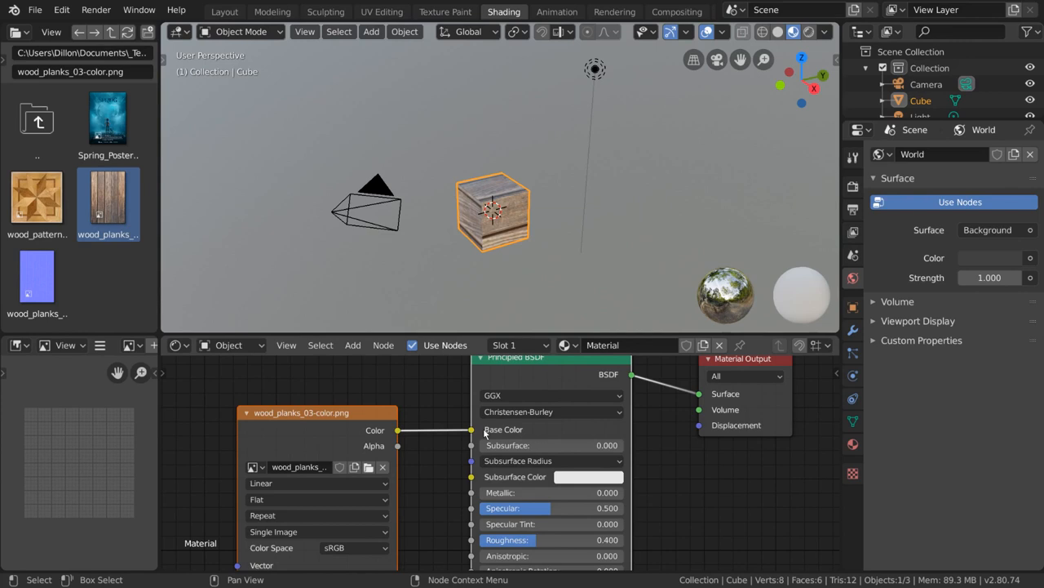
{"action": "left_click_drag", "start_coordinate": [398, 429], "coordinate": [461, 435]}
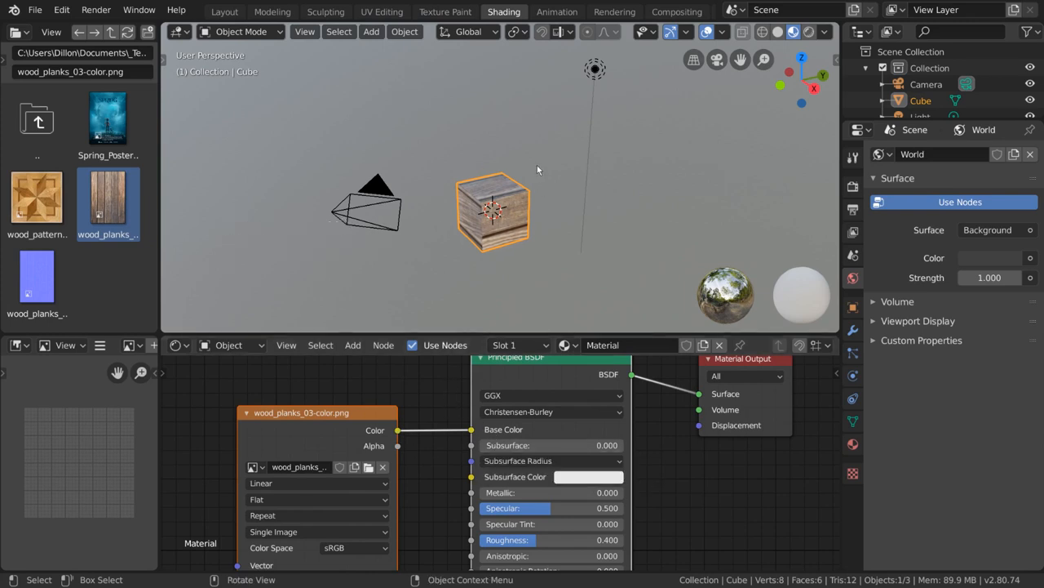
{"action": "mouse_move", "coordinate": [433, 277]}
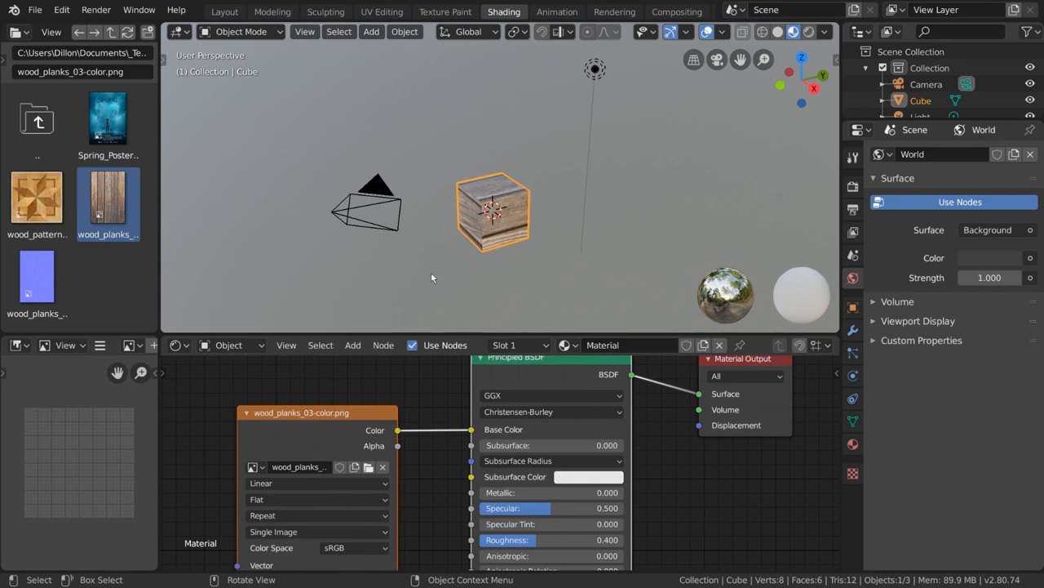
Step: Add an unconnected Gradient Texture node below the wood planks image node
{"action": "scroll", "scroll_direction": "down", "scroll_amount": 3}
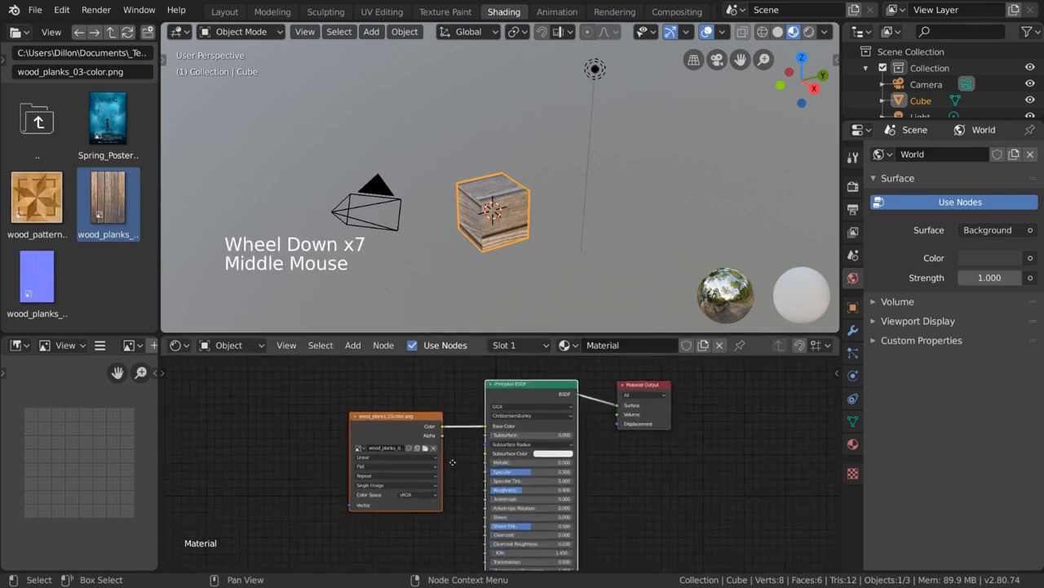
{"action": "left_click", "coordinate": [352, 345]}
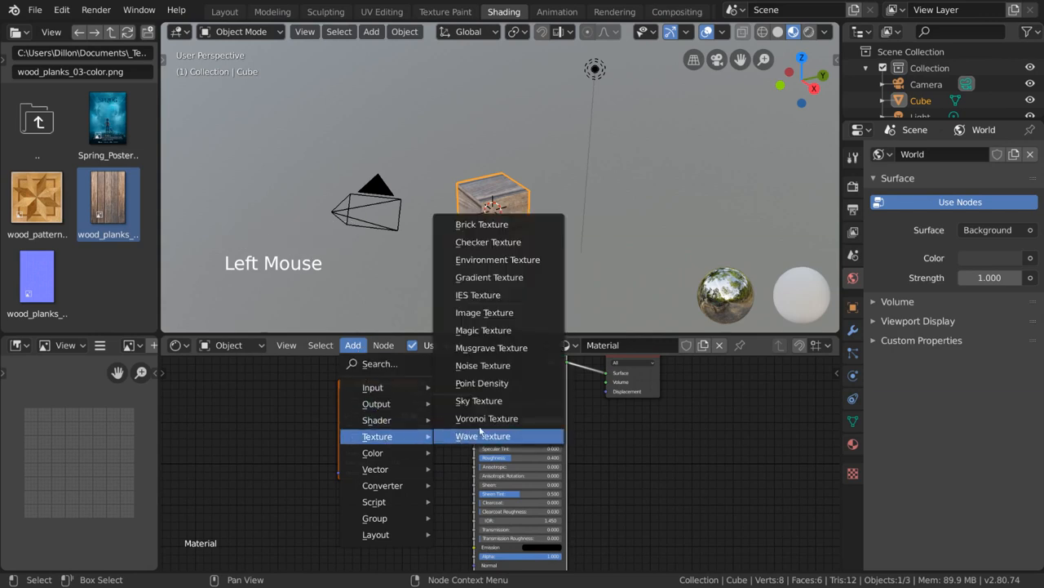
{"action": "left_click", "coordinate": [483, 311]}
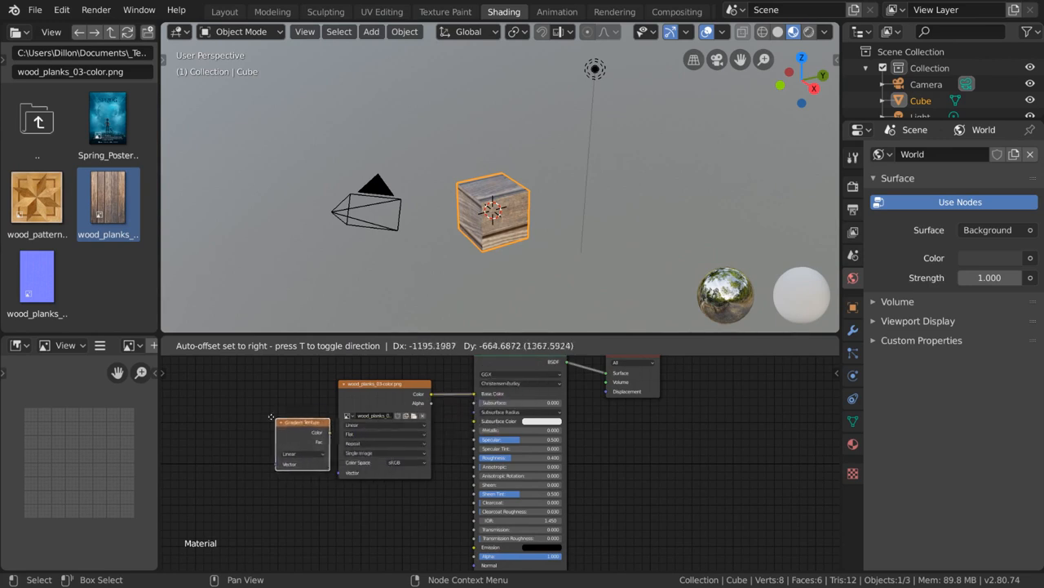
{"action": "key", "text": "shift+a"}
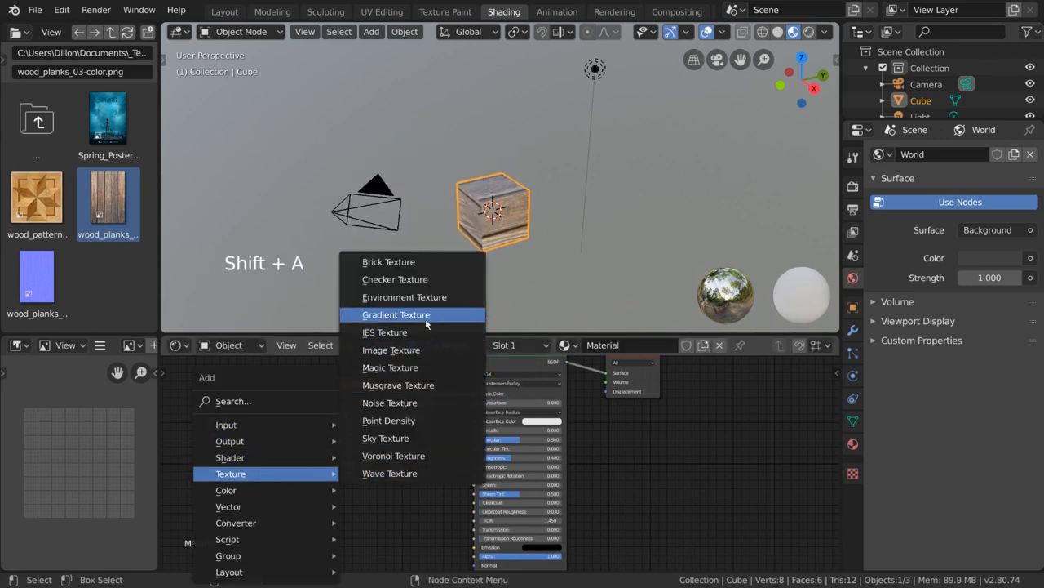
{"action": "left_click", "coordinate": [396, 314]}
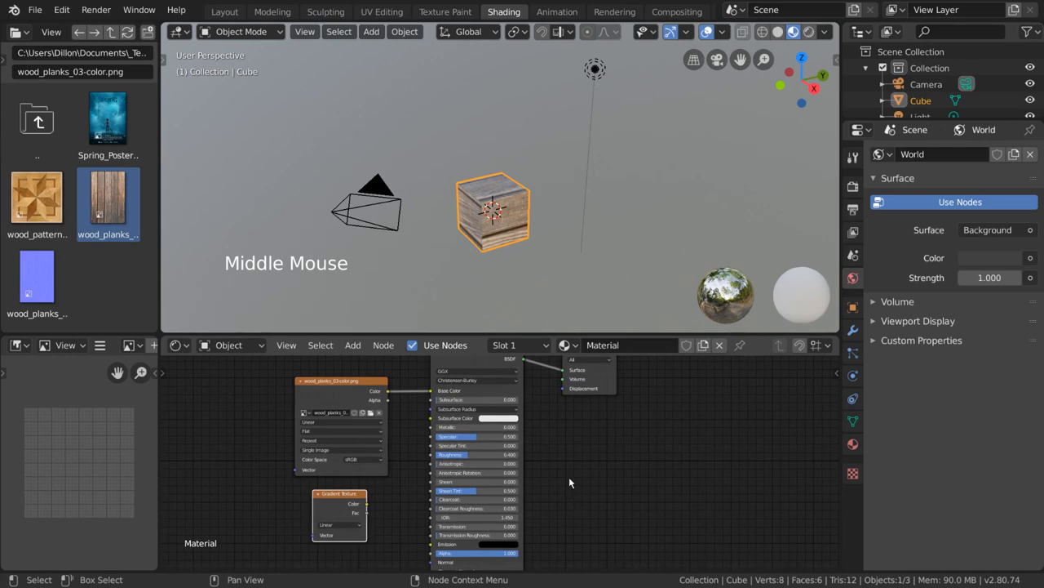
{"action": "mouse_move", "coordinate": [377, 488]}
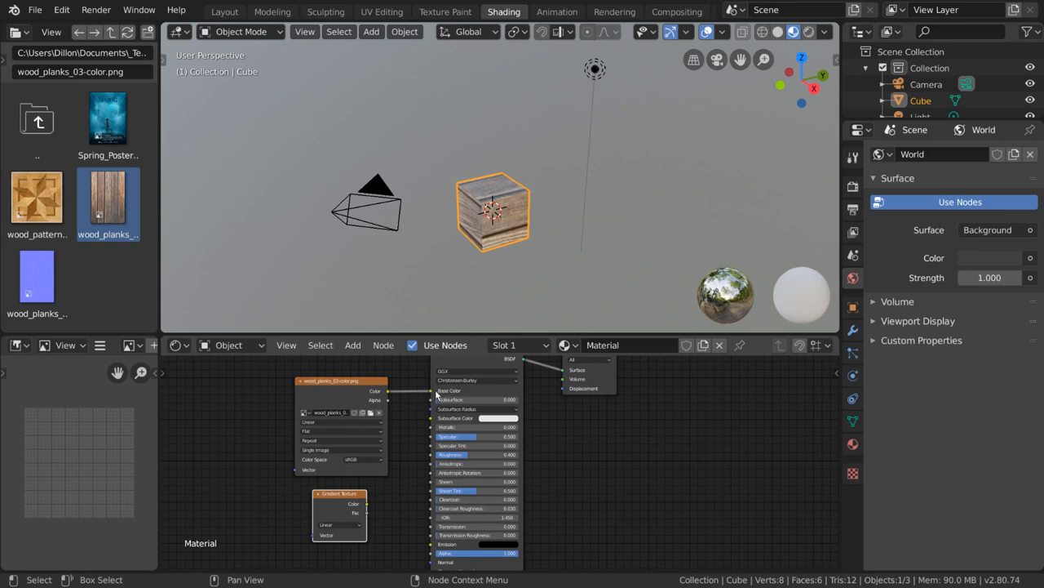
{"action": "key", "text": "ctrl"}
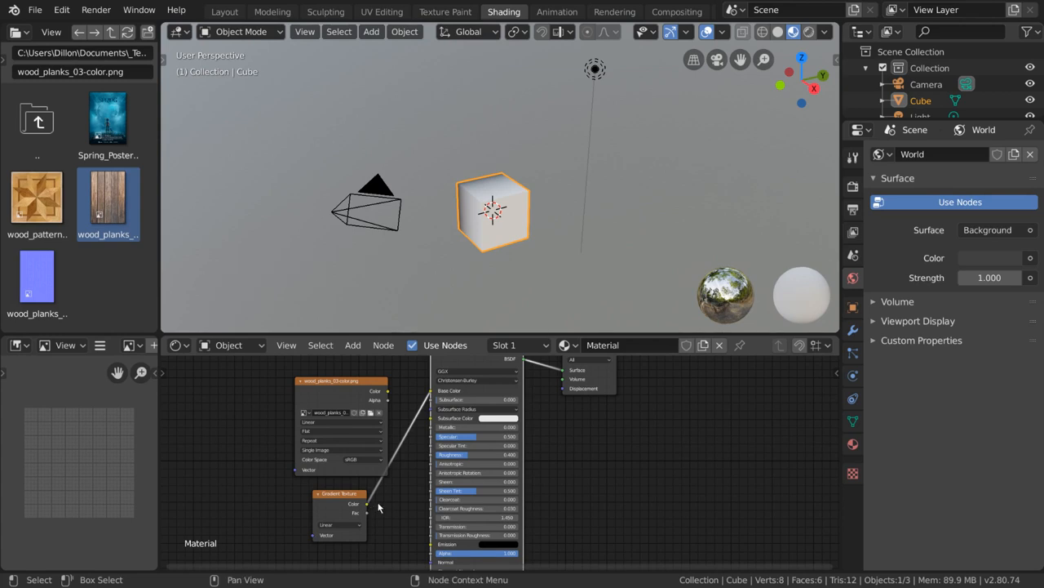
{"action": "mouse_move", "coordinate": [498, 148]}
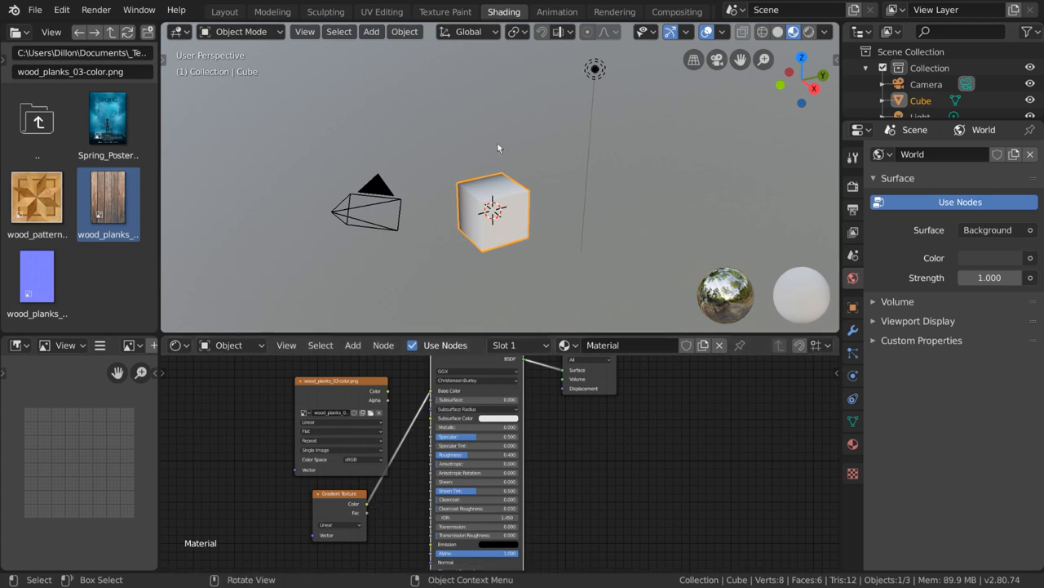
{"action": "mouse_move", "coordinate": [503, 197]}
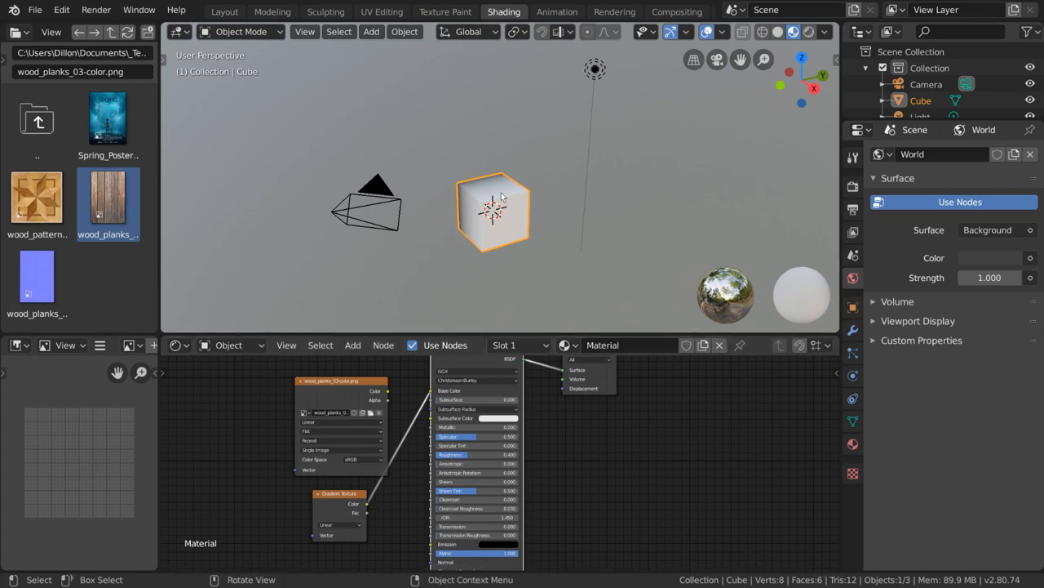
{"action": "mouse_move", "coordinate": [389, 398]}
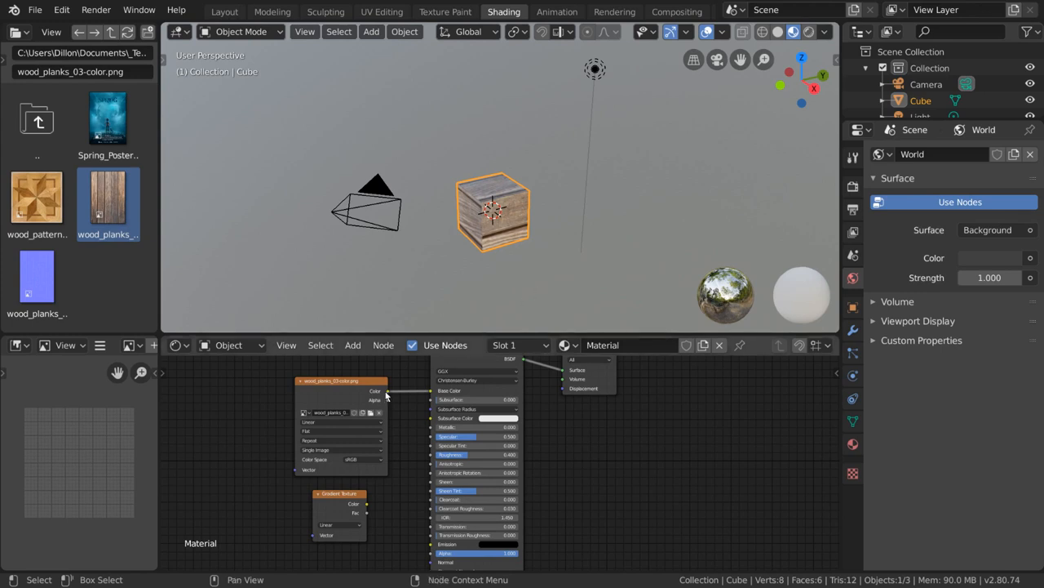
{"action": "mouse_move", "coordinate": [348, 510]}
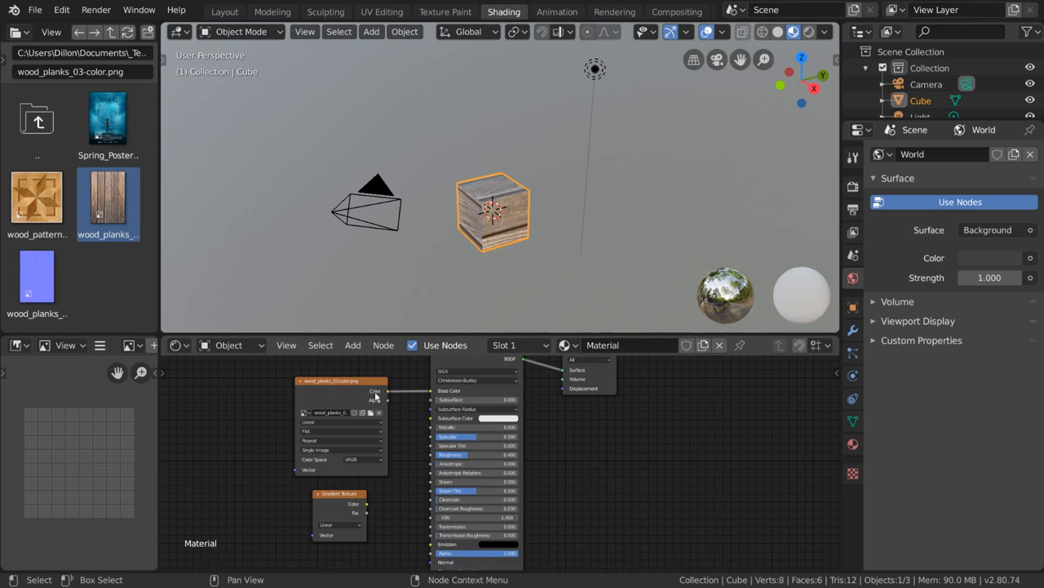
Step: Insert a MixRGB node on the link from the wood image to Base Color
{"action": "left_click", "coordinate": [352, 344]}
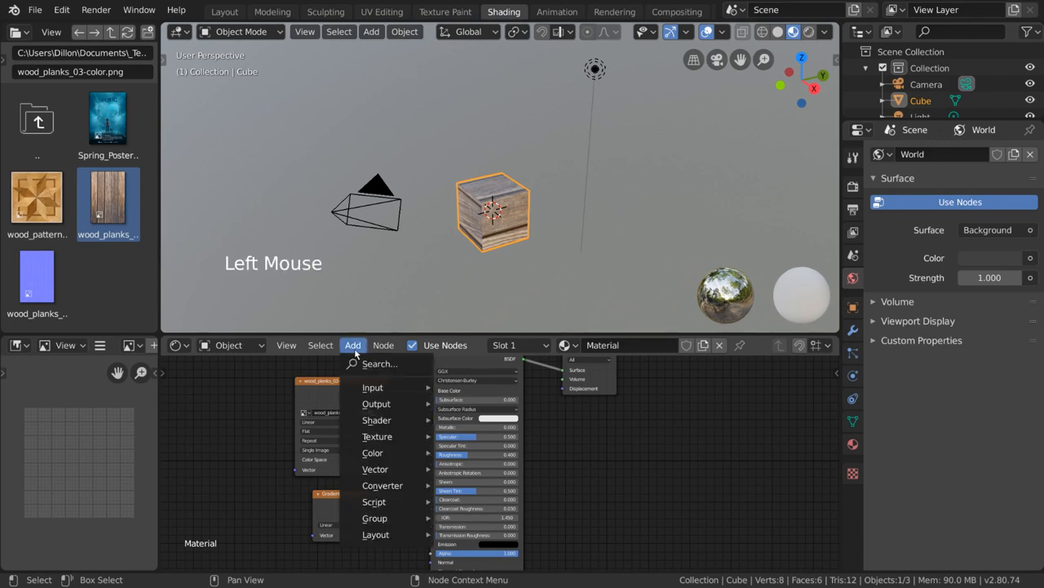
{"action": "mouse_move", "coordinate": [373, 452]}
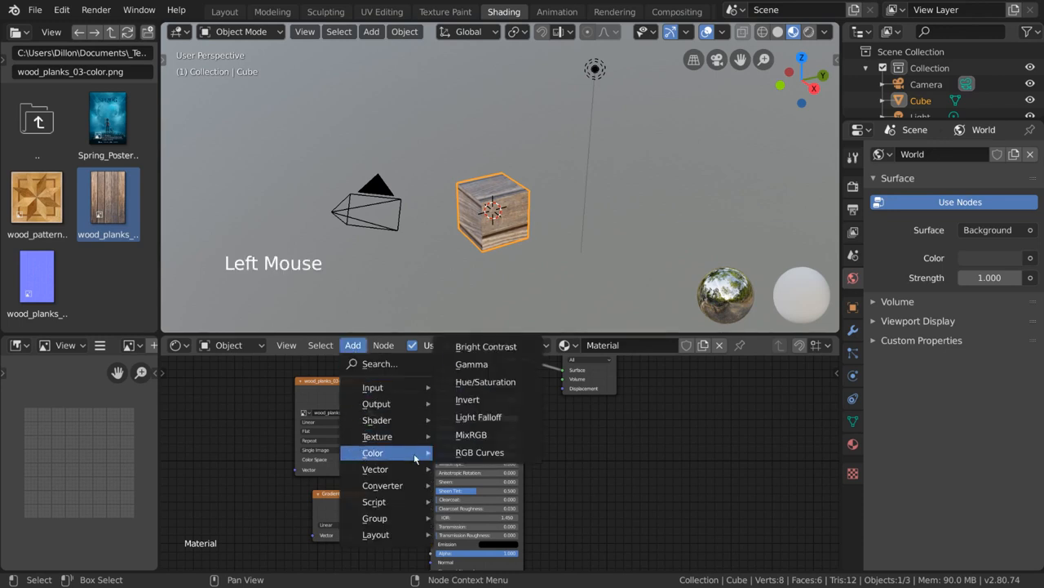
{"action": "mouse_move", "coordinate": [403, 457]}
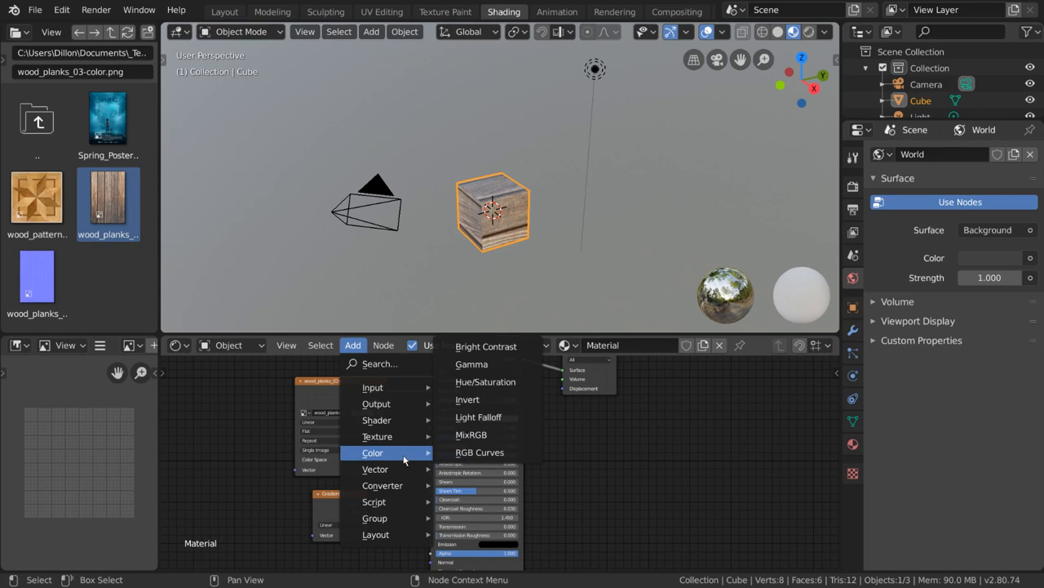
{"action": "mouse_move", "coordinate": [487, 434]}
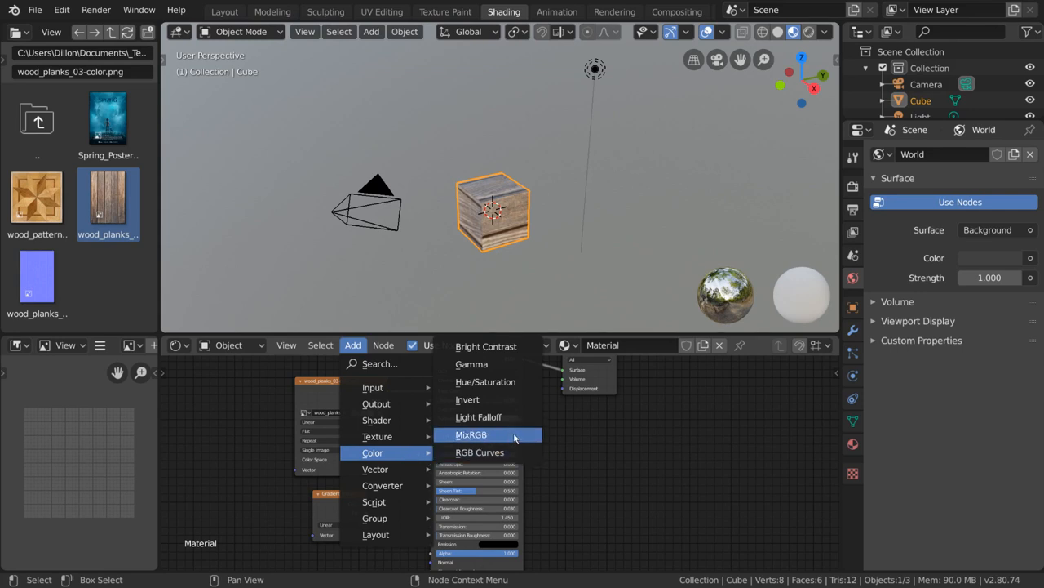
{"action": "mouse_move", "coordinate": [514, 434]}
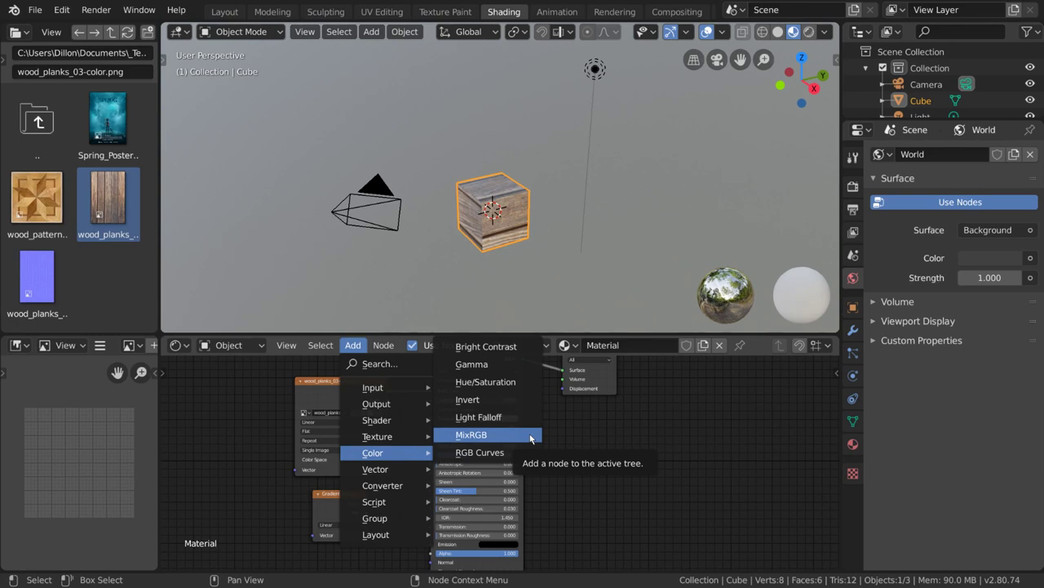
{"action": "left_click", "coordinate": [471, 434]}
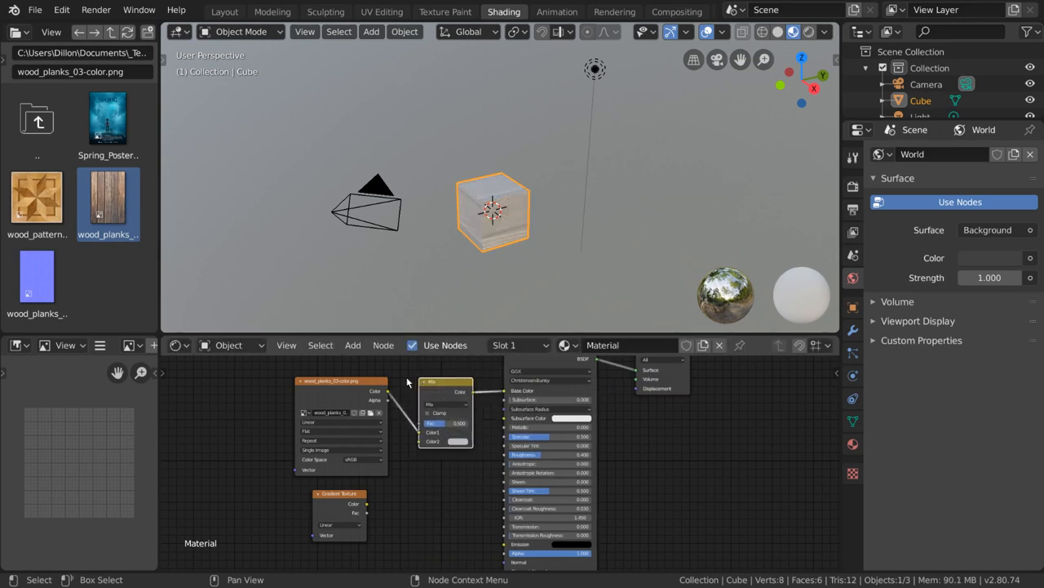
{"action": "mouse_move", "coordinate": [466, 462]}
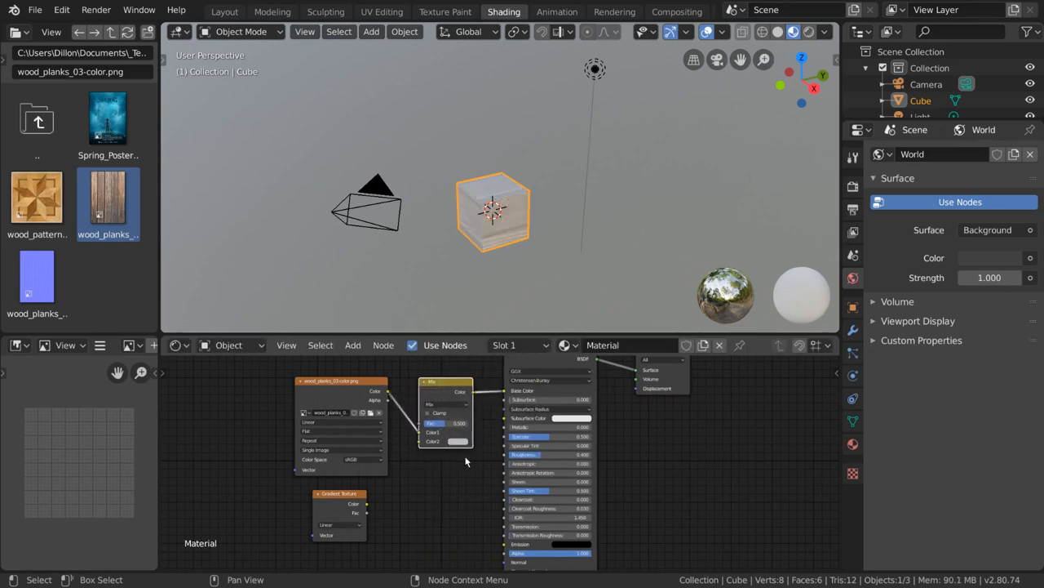
{"action": "mouse_move", "coordinate": [496, 272]}
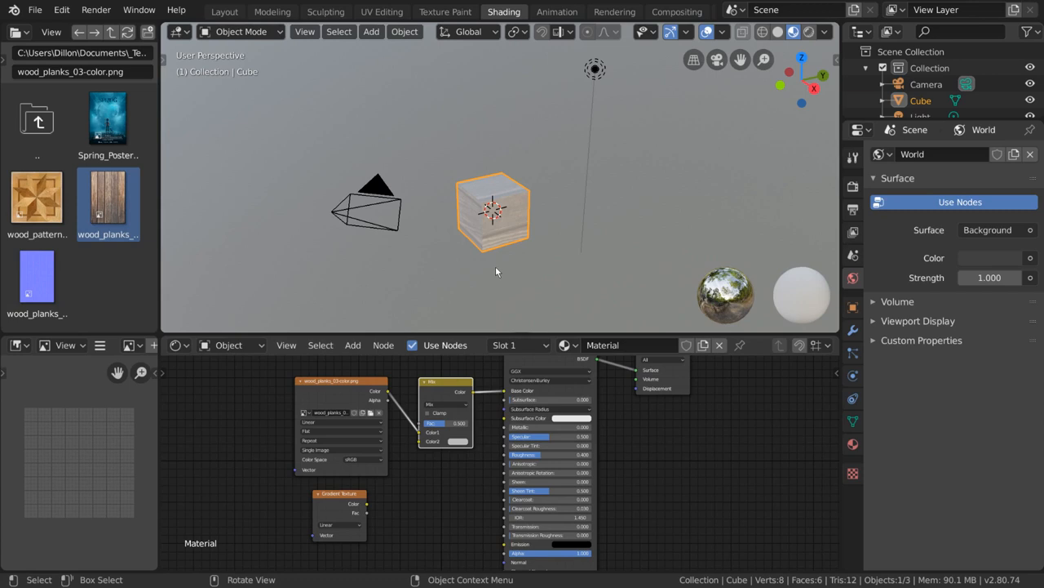
{"action": "mouse_move", "coordinate": [451, 177]}
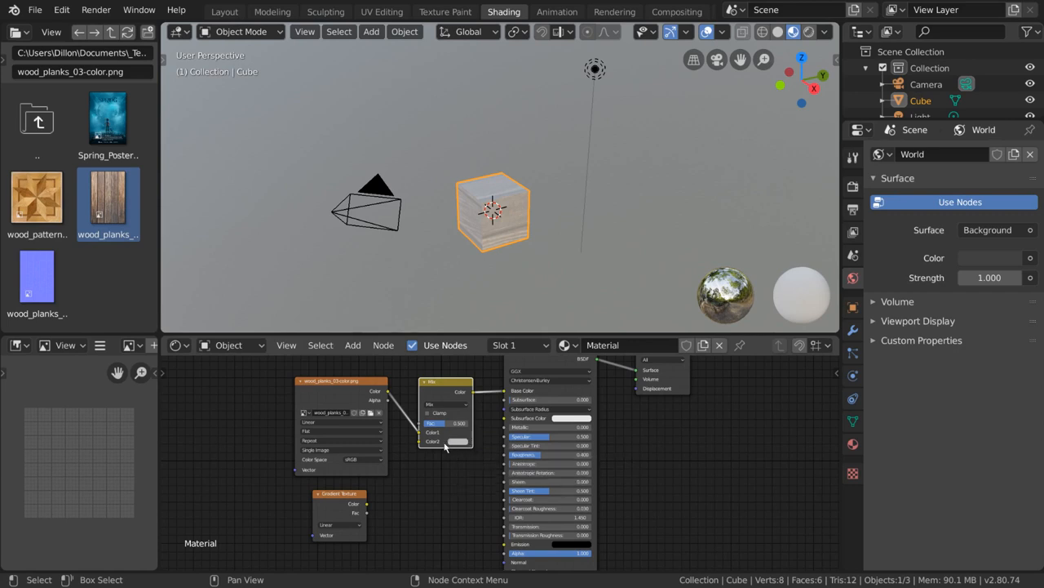
{"action": "mouse_move", "coordinate": [419, 458]}
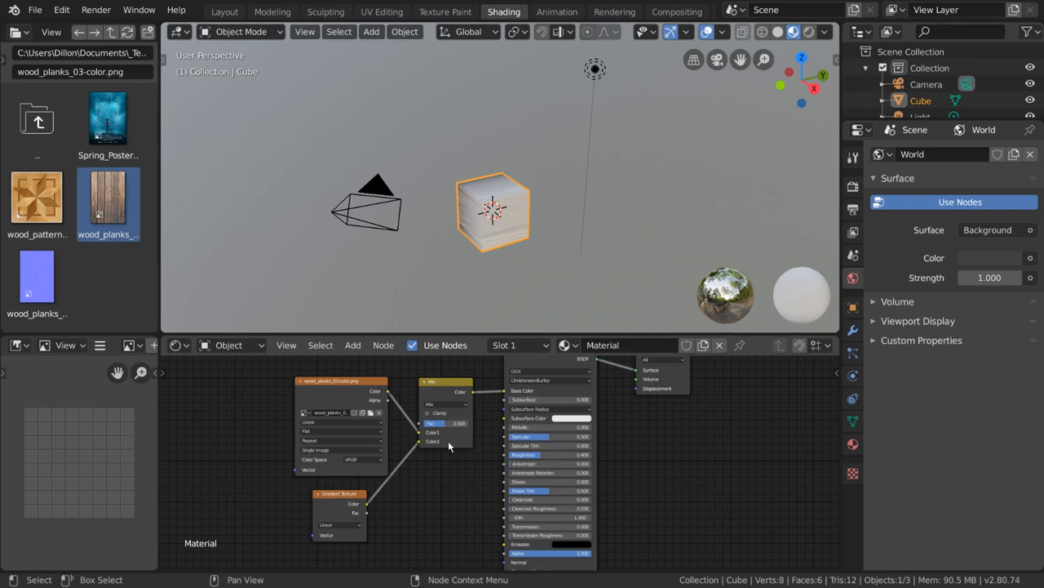
{"action": "mouse_move", "coordinate": [523, 276]}
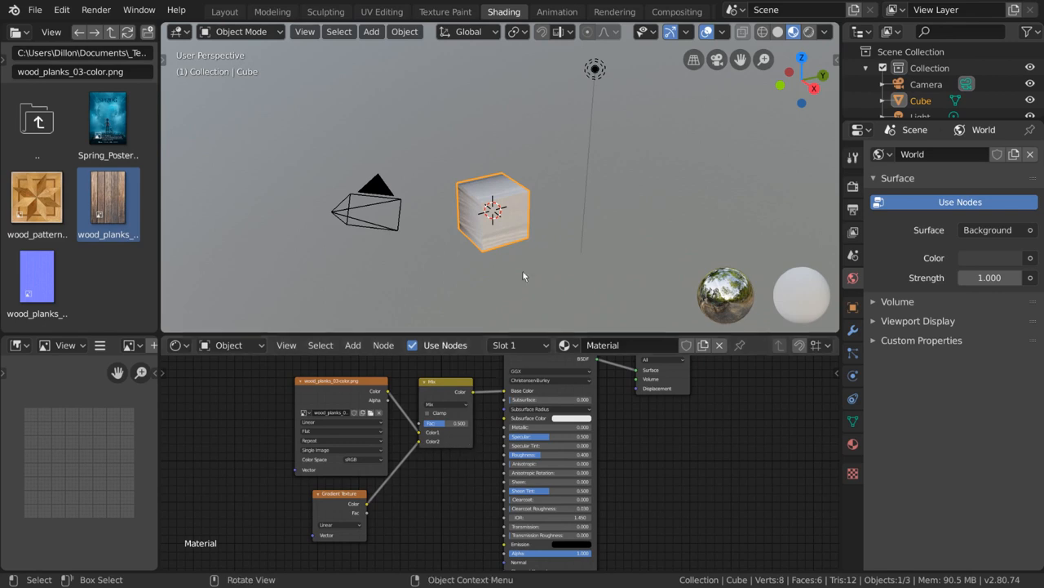
{"action": "mouse_move", "coordinate": [528, 271]}
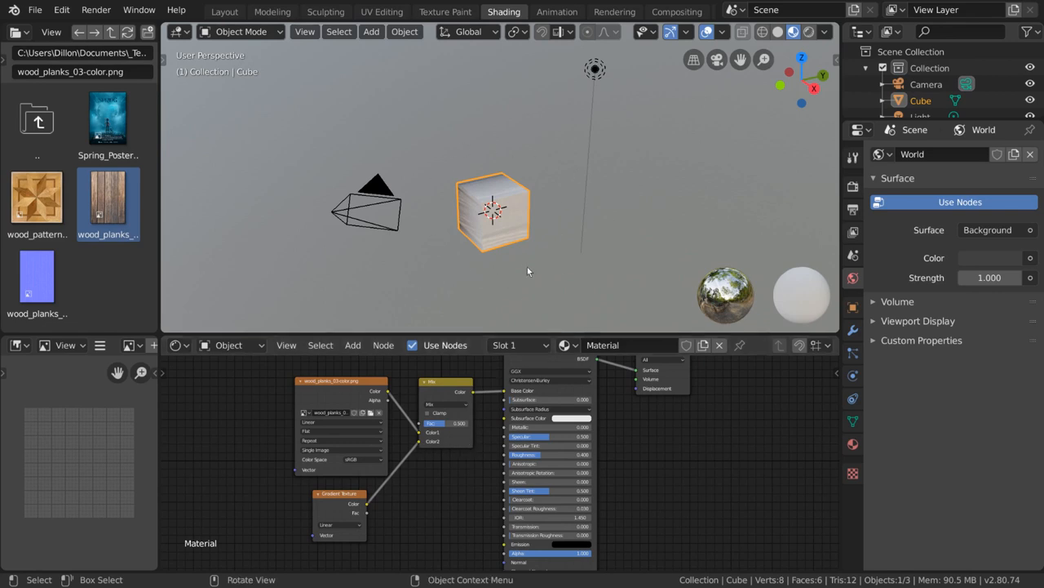
{"action": "mouse_move", "coordinate": [531, 273]}
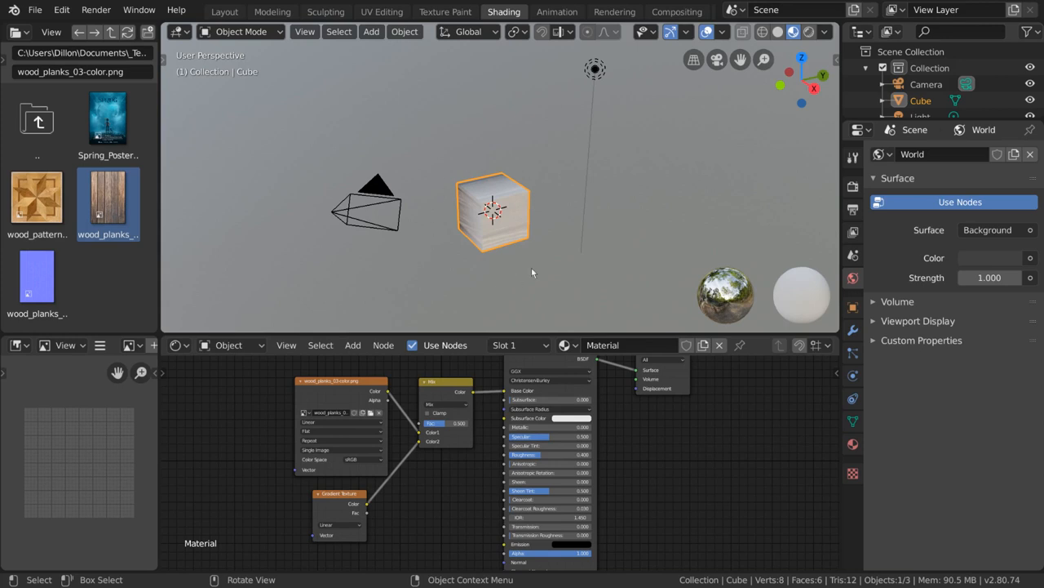
{"action": "mouse_move", "coordinate": [472, 280]}
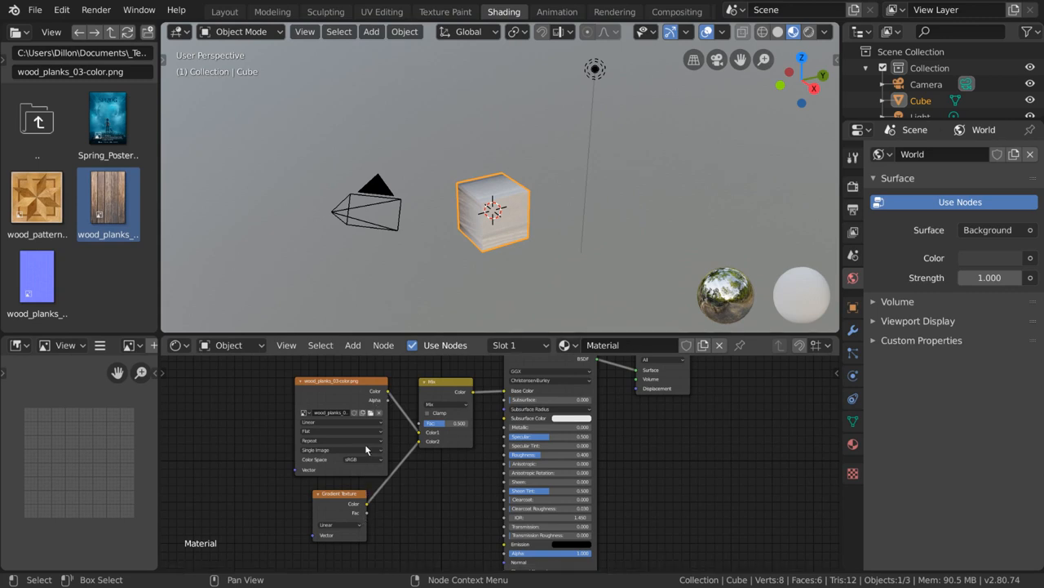
{"action": "mouse_move", "coordinate": [492, 386]}
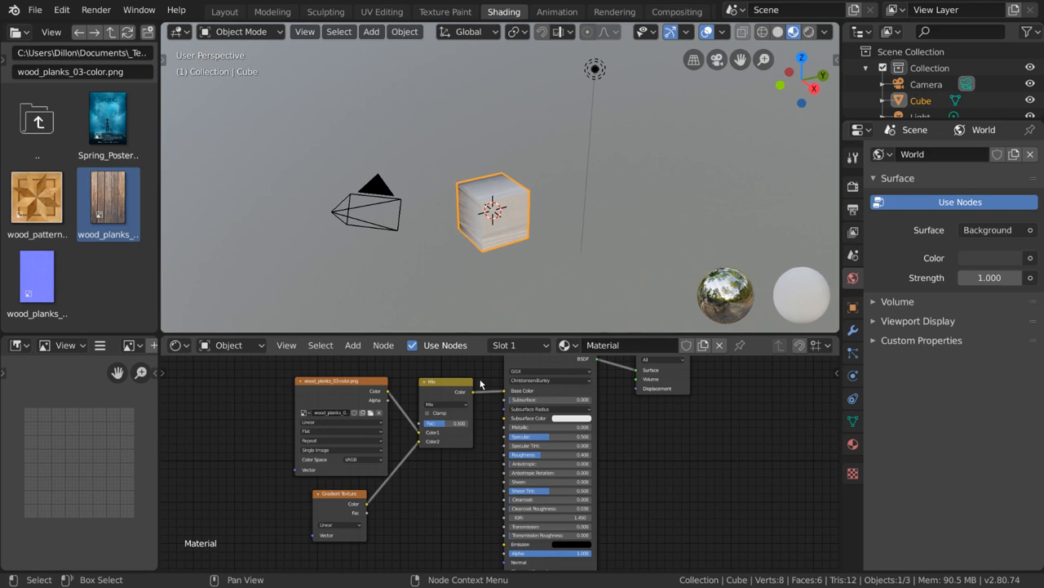
Step: Mute the Mix node via its context menu, then toggle muting again with M
{"action": "right_click", "coordinate": [482, 383]}
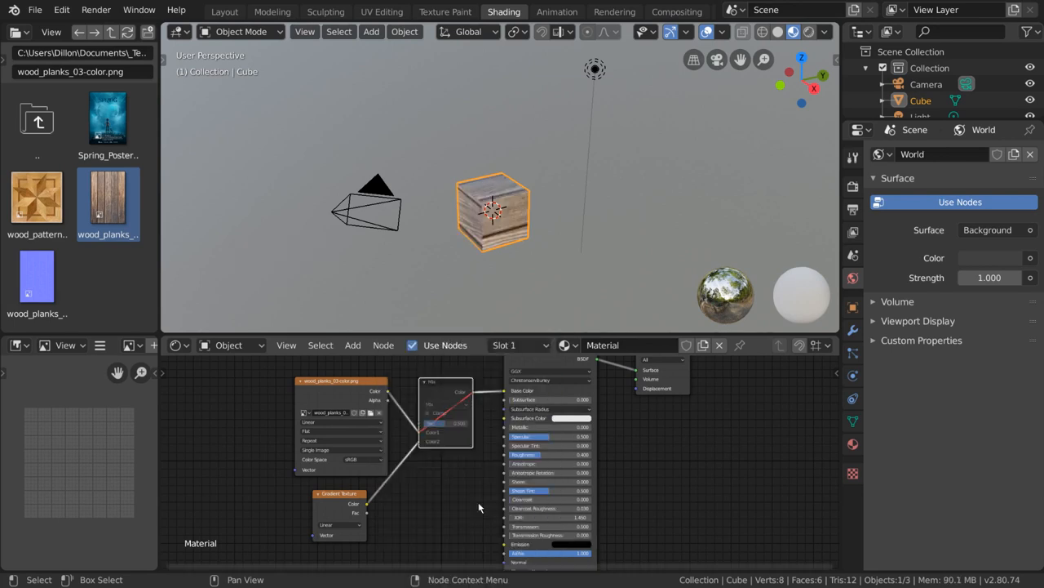
{"action": "right_click", "coordinate": [480, 506]}
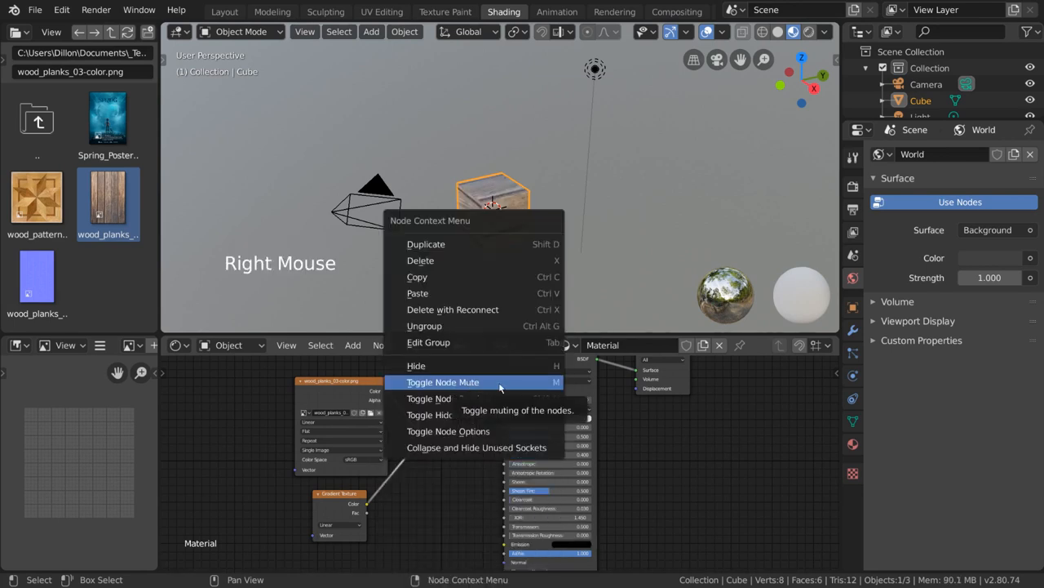
{"action": "left_click", "coordinate": [443, 381]}
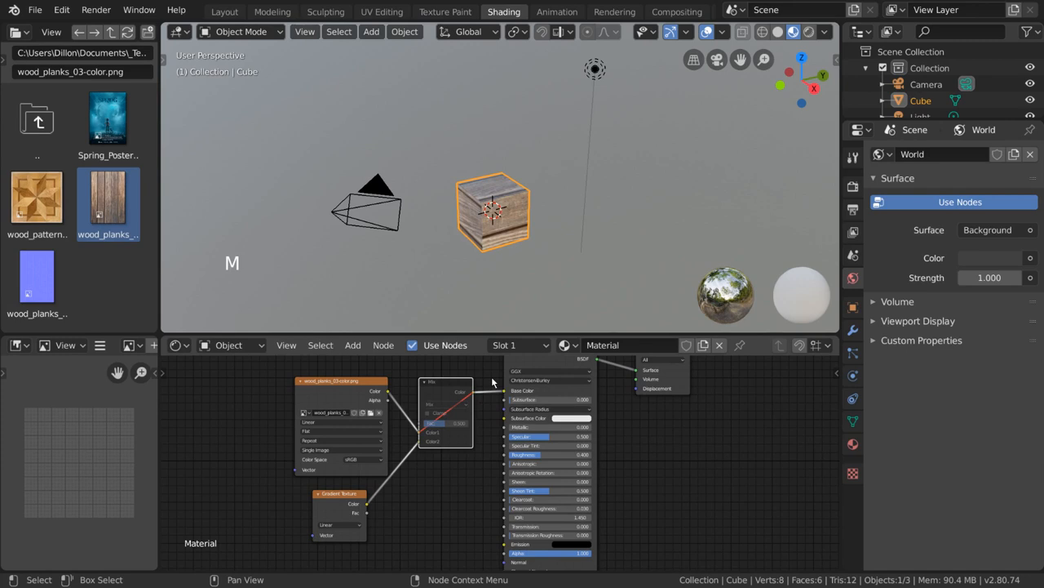
{"action": "key", "text": "m"}
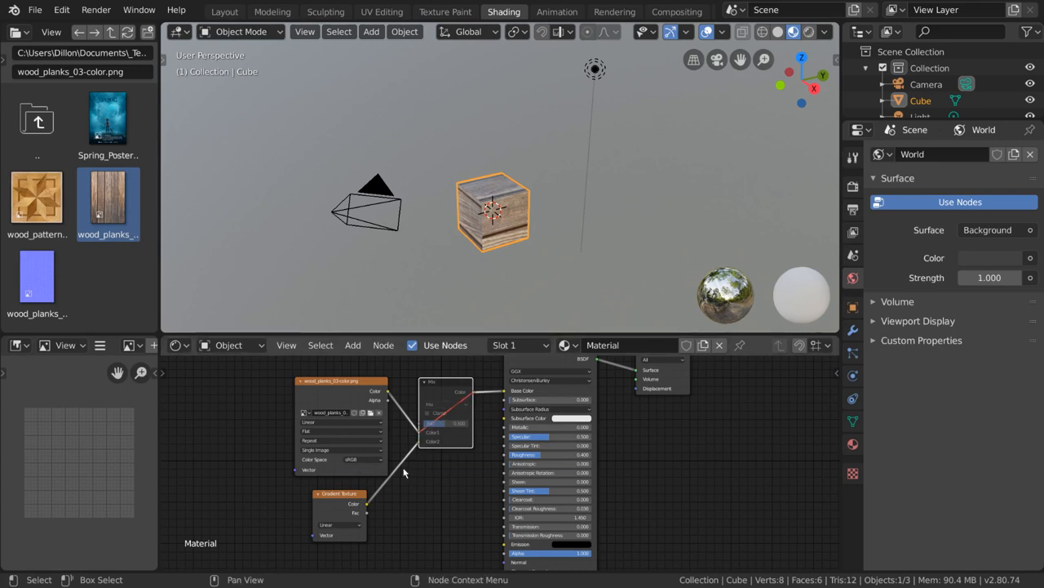
{"action": "mouse_move", "coordinate": [455, 446]}
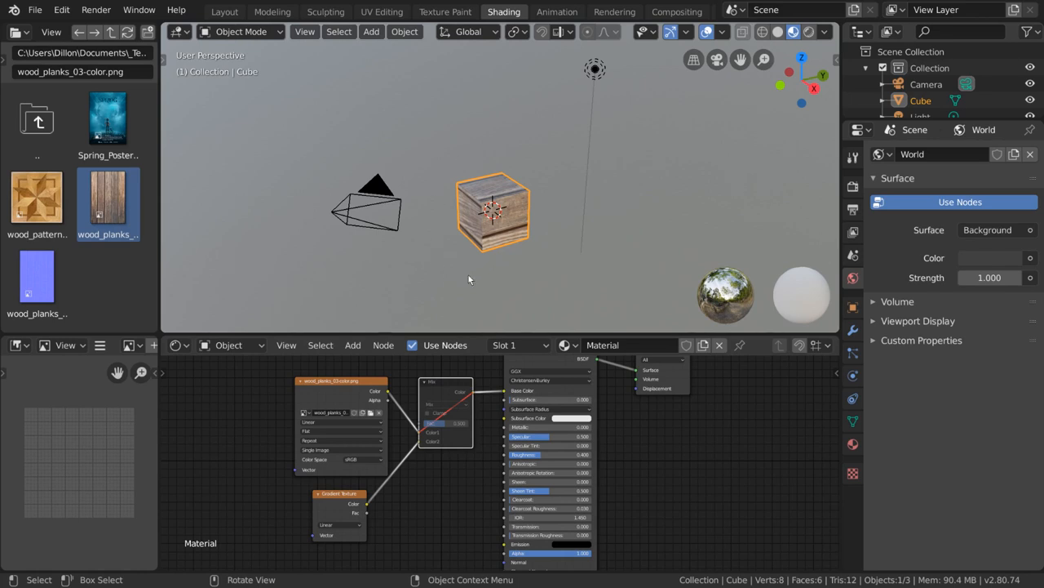
{"action": "mouse_move", "coordinate": [466, 389]}
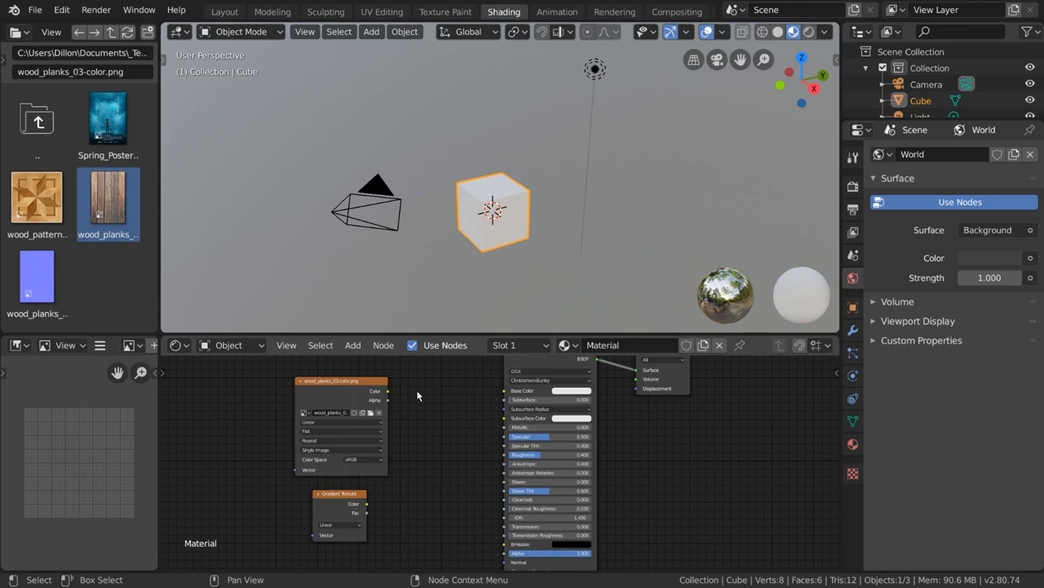
{"action": "mouse_move", "coordinate": [390, 394]}
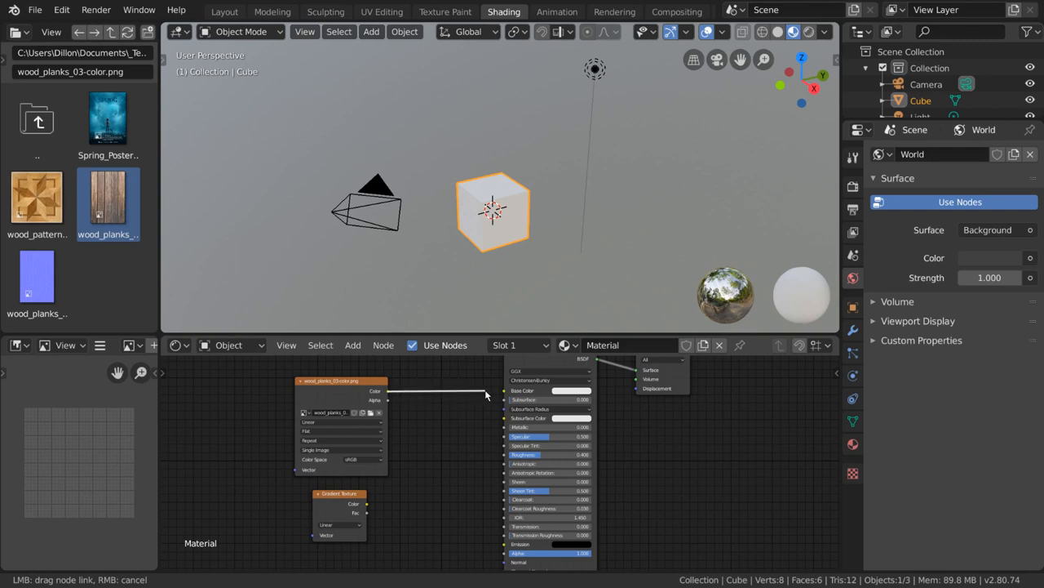
Step: Cancel a pulled link and undo twice, leaving the wood image wired directly to Base Color
{"action": "right_click", "coordinate": [489, 394]}
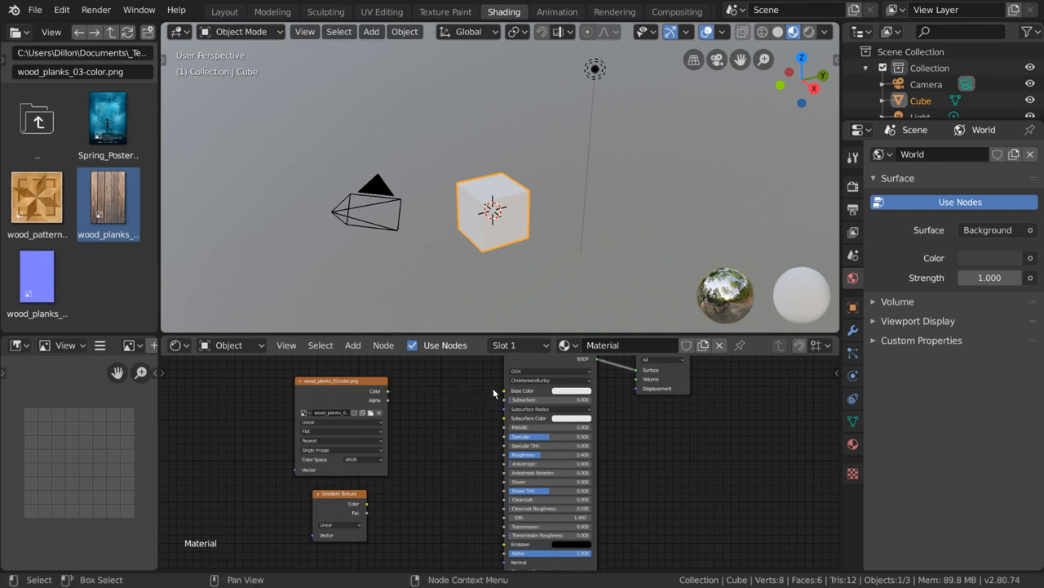
{"action": "mouse_move", "coordinate": [479, 412]}
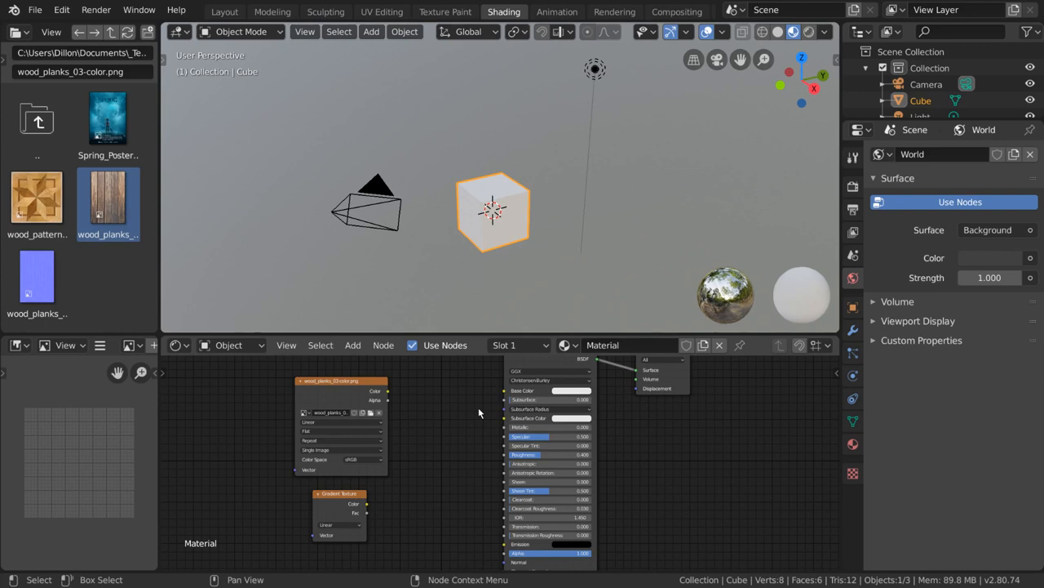
{"action": "key", "text": "ctrl+z"}
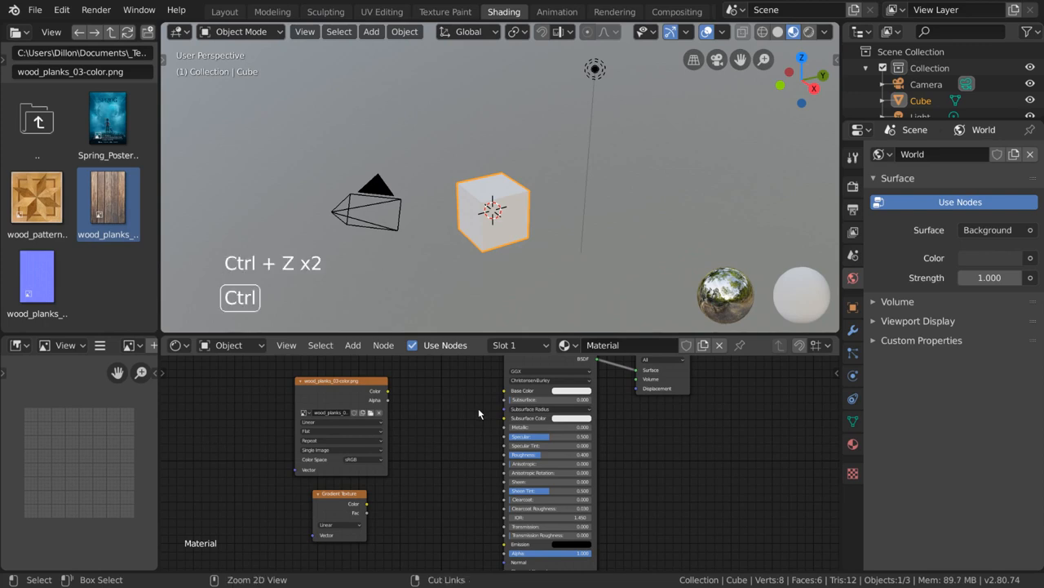
{"action": "key", "text": "ctrl+z"}
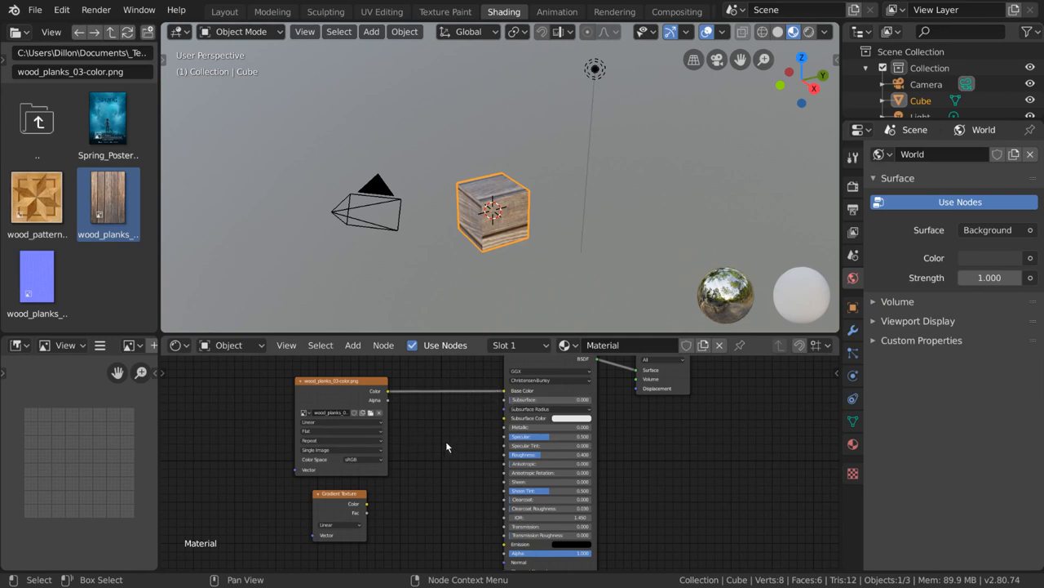
{"action": "key", "text": "ctrl+z"}
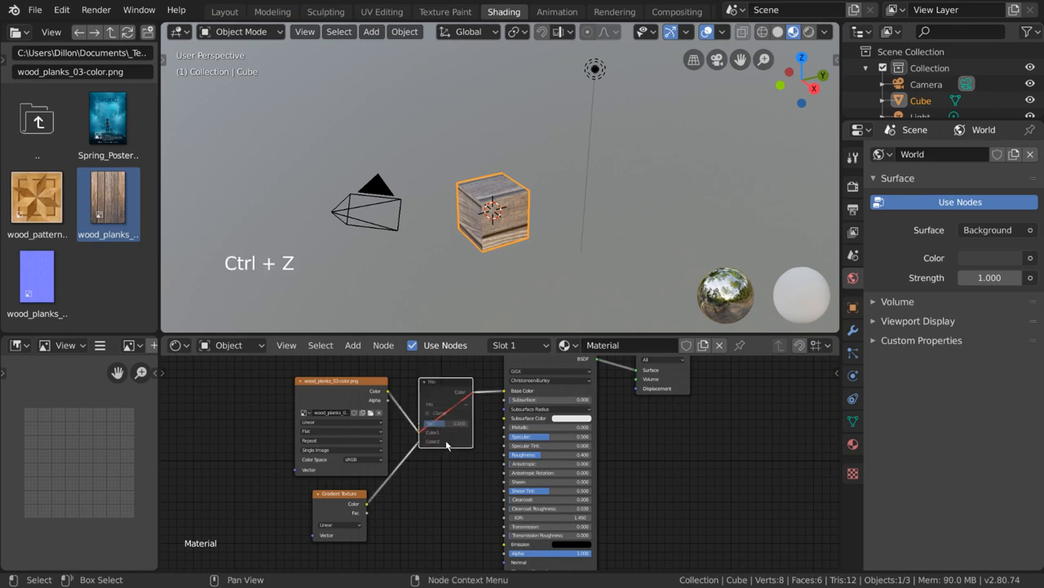
{"action": "key", "text": "ctrl+x"}
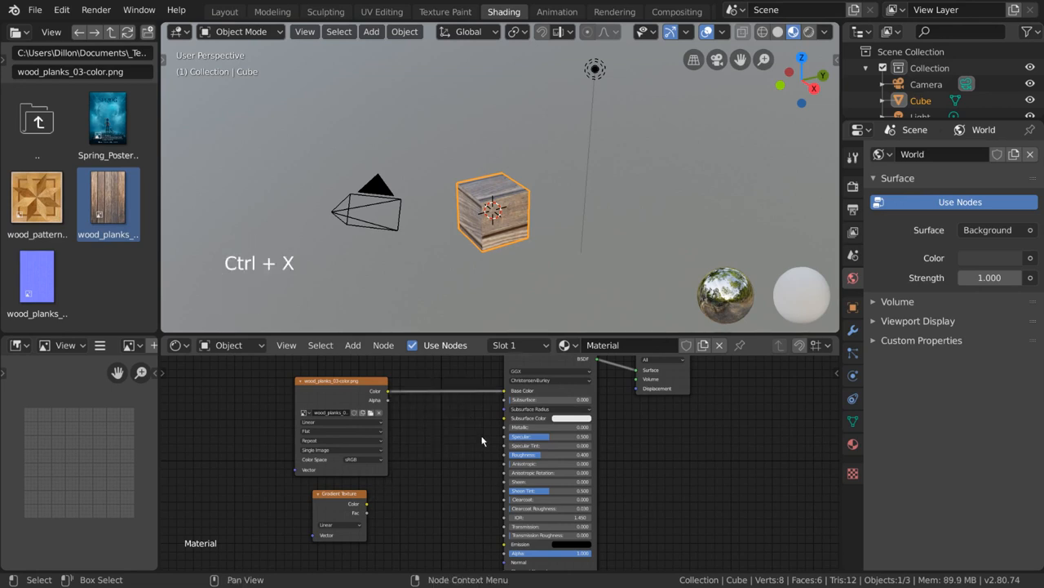
{"action": "key", "text": "ctrl+z"}
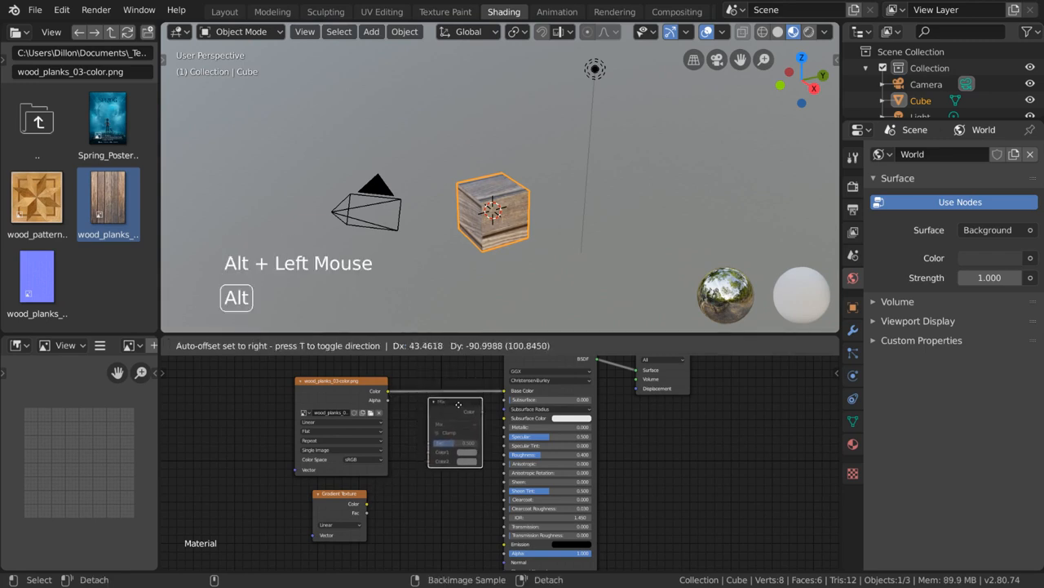
{"action": "left_click_drag", "start_coordinate": [455, 431], "coordinate": [669, 453]}
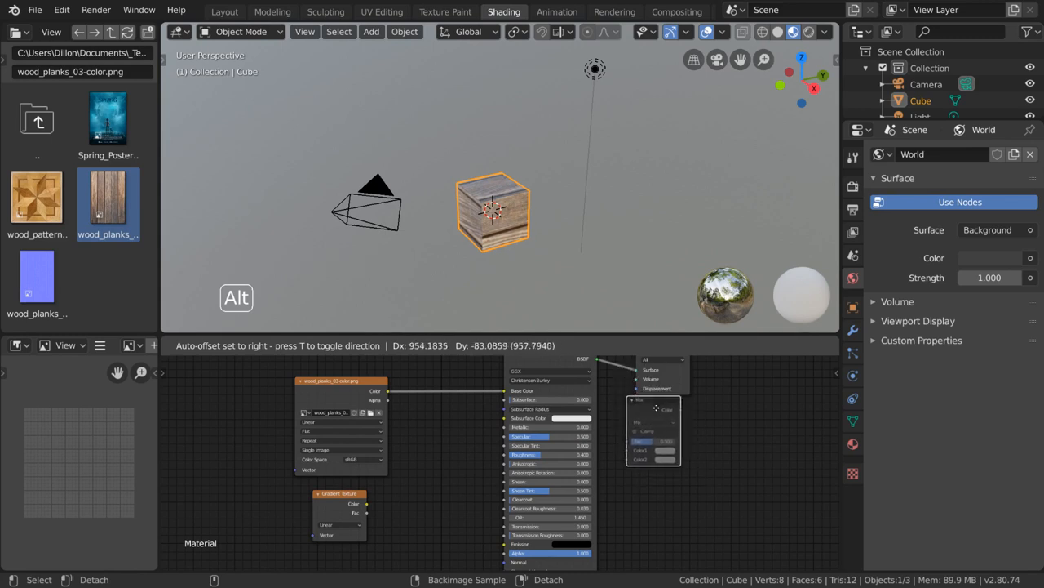
{"action": "key", "text": "Delete"}
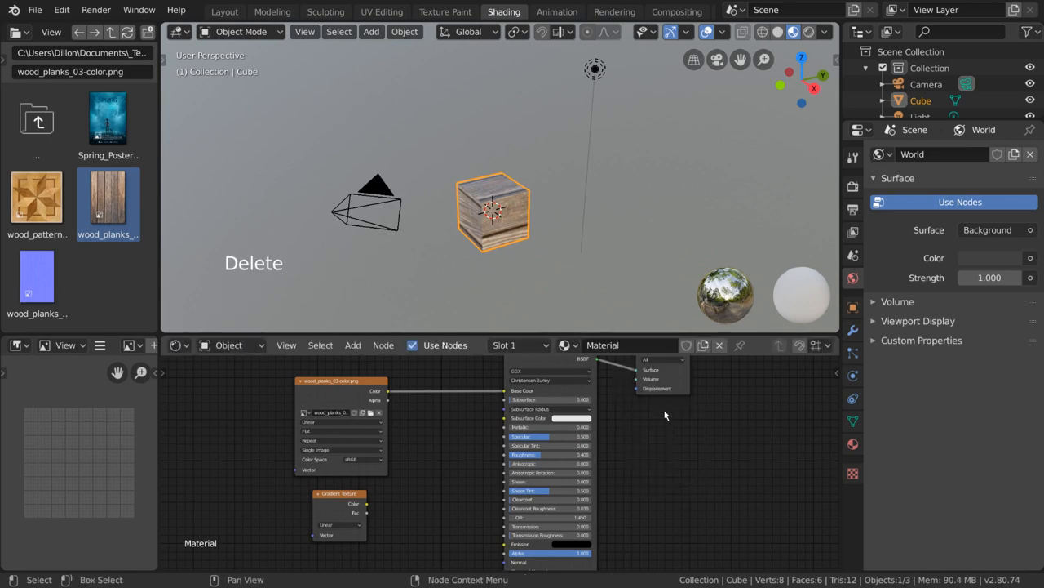
{"action": "mouse_move", "coordinate": [554, 293]}
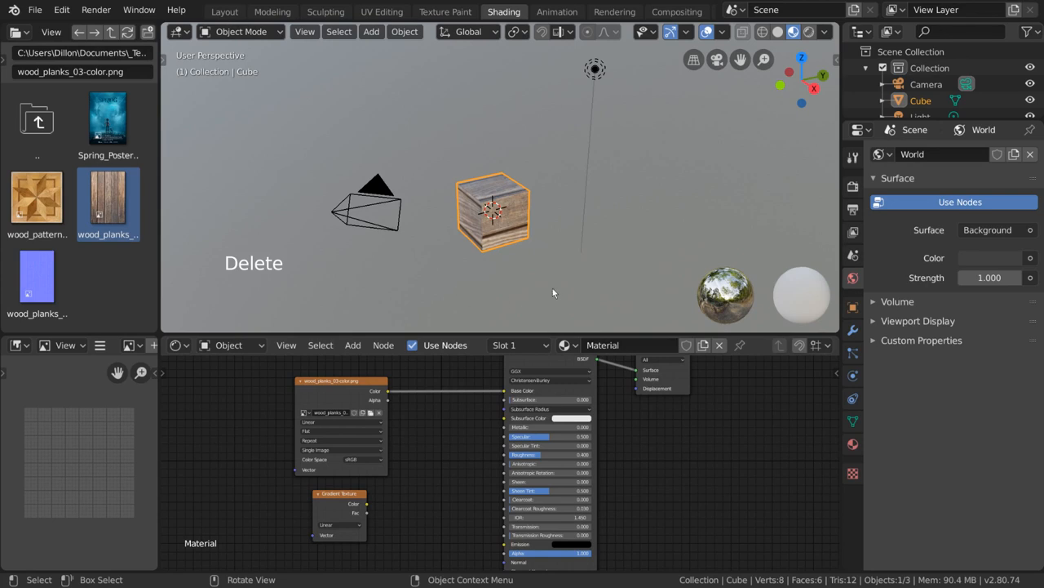
{"action": "mouse_move", "coordinate": [557, 297]}
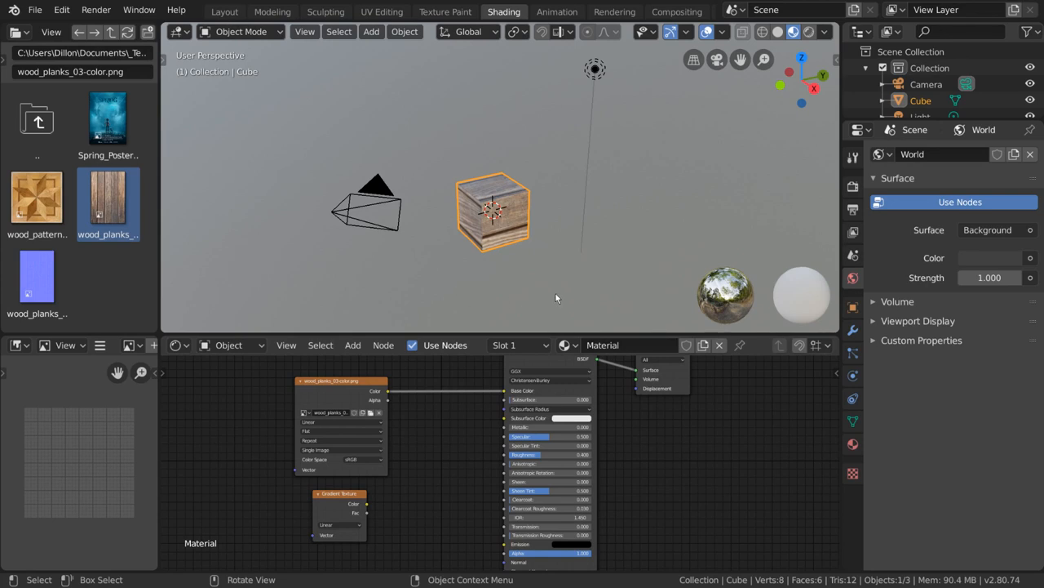
{"action": "mouse_move", "coordinate": [354, 405]}
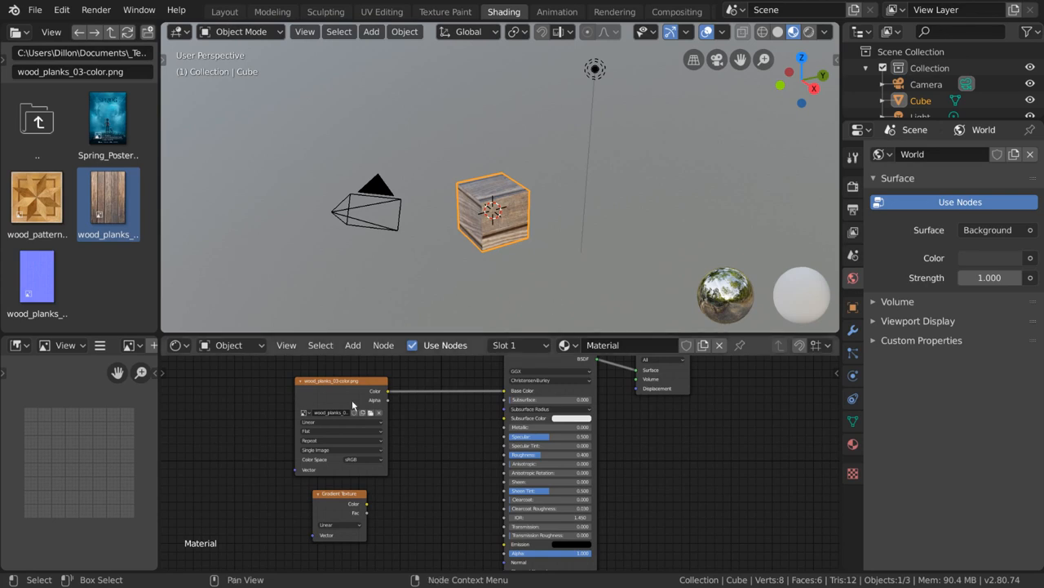
{"action": "mouse_move", "coordinate": [398, 469]}
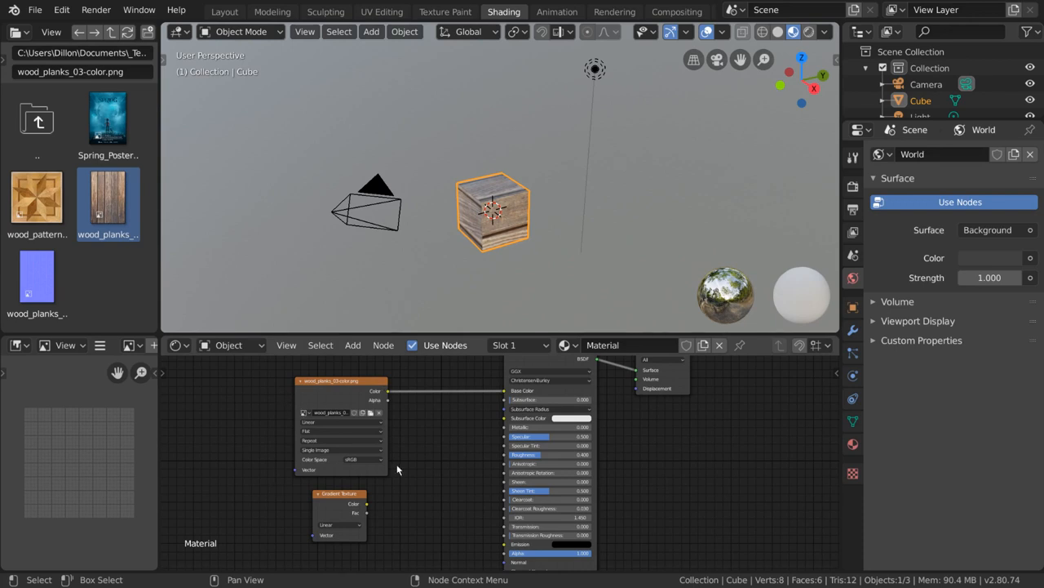
{"action": "mouse_move", "coordinate": [472, 410]}
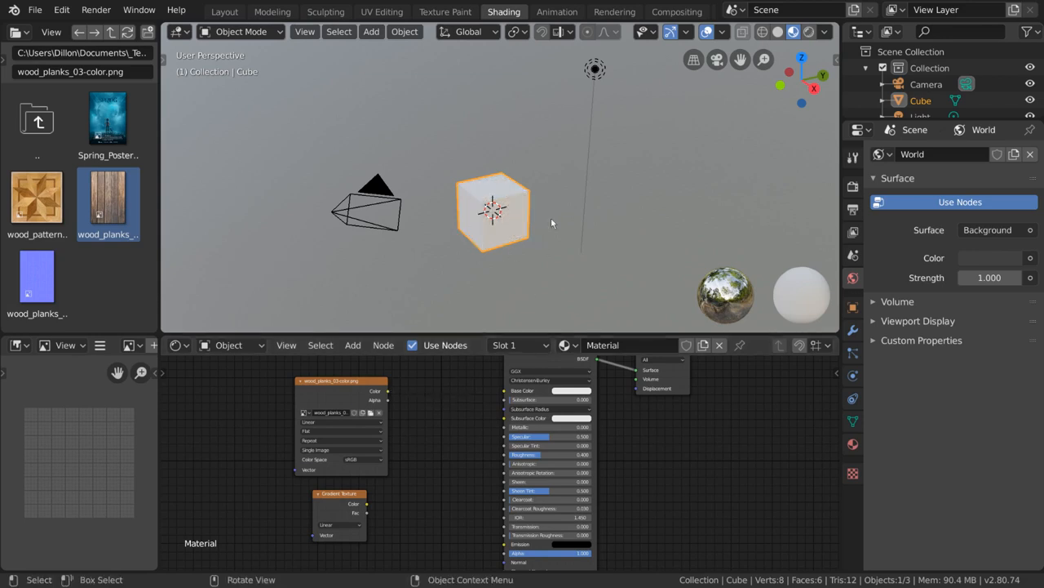
{"action": "mouse_move", "coordinate": [397, 399]}
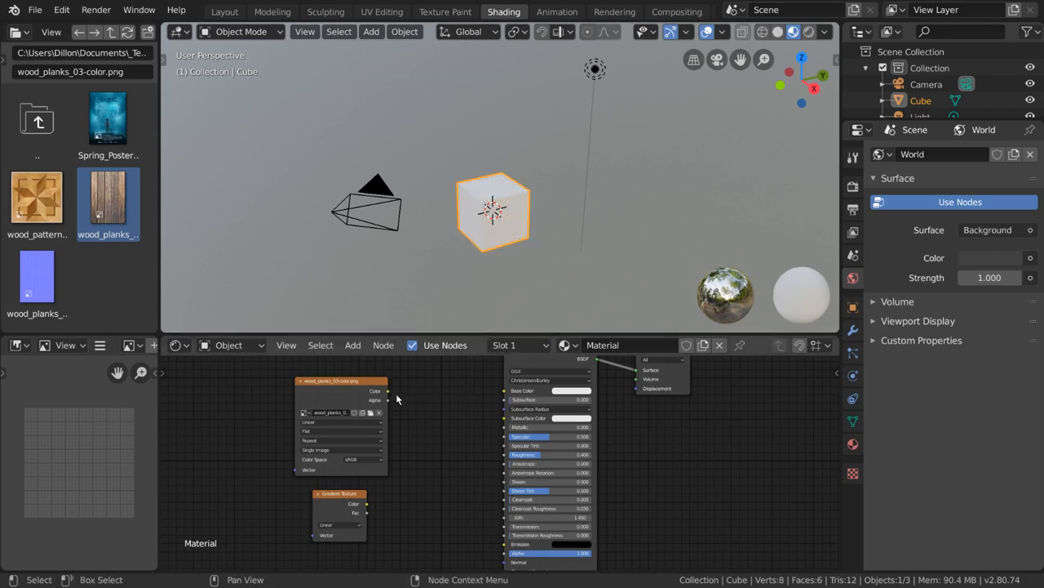
Step: Undo twice to restore the wood texture's link to Base Color
{"action": "key", "text": "ctrl+z"}
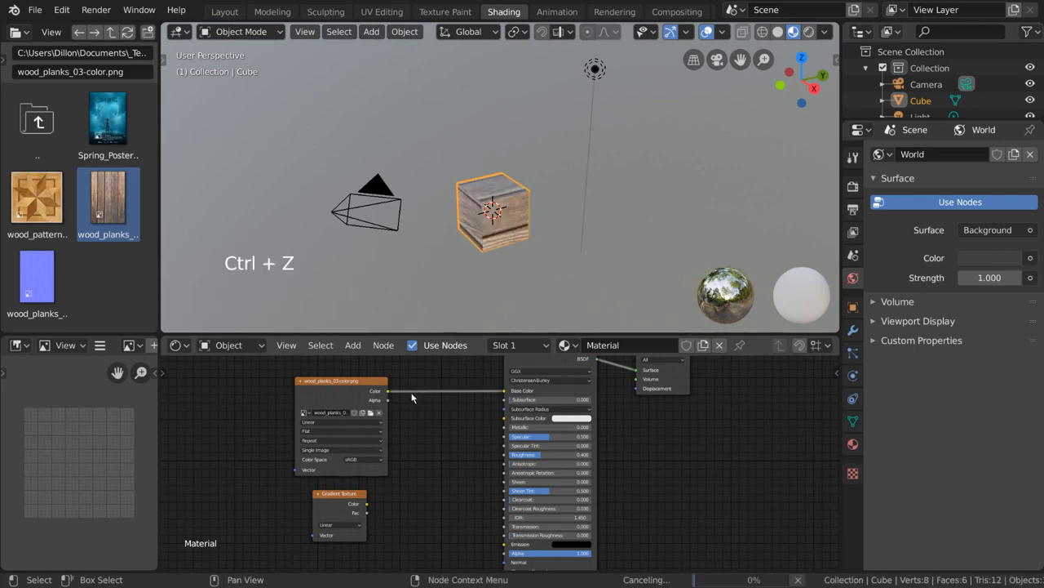
{"action": "key", "text": "ctrl+z"}
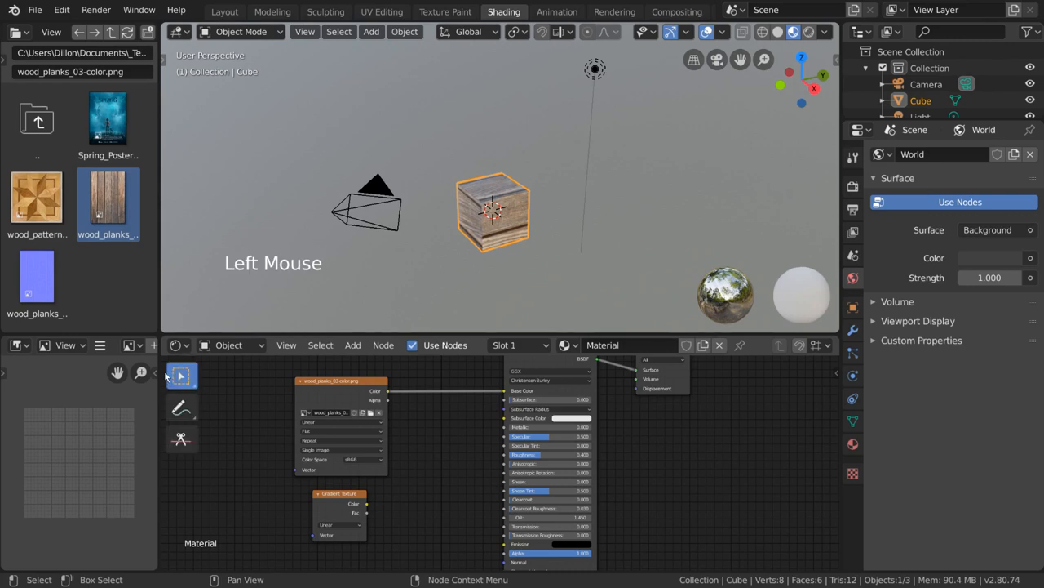
{"action": "mouse_move", "coordinate": [182, 438]}
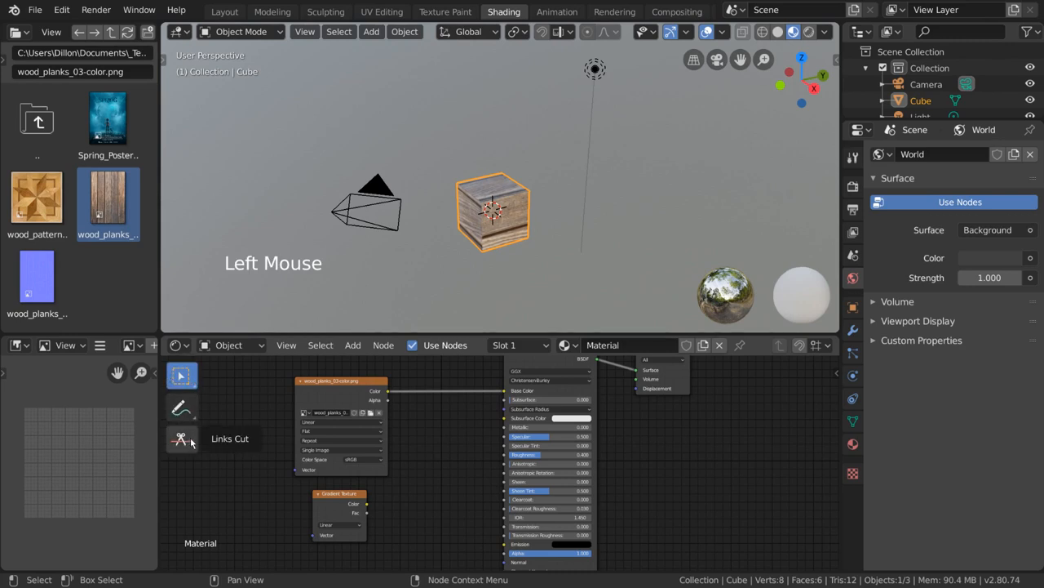